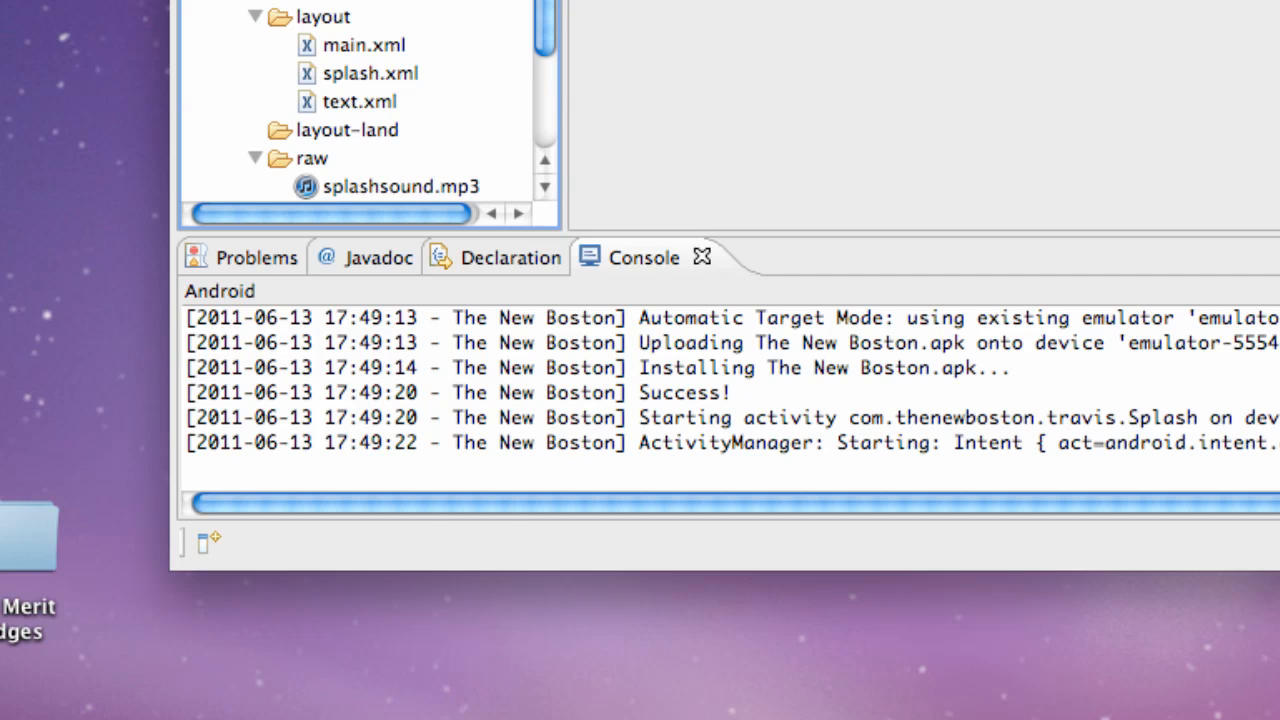
mouse_move(418, 10)
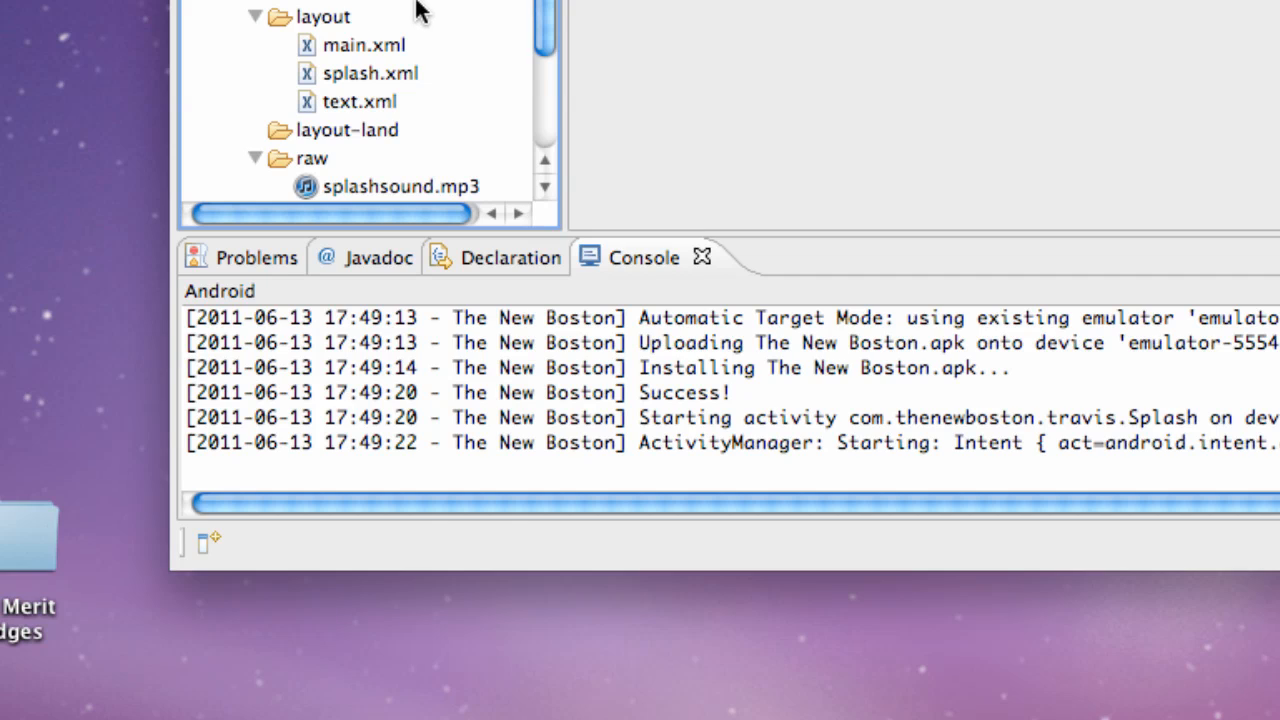
mouse_move(278, 70)
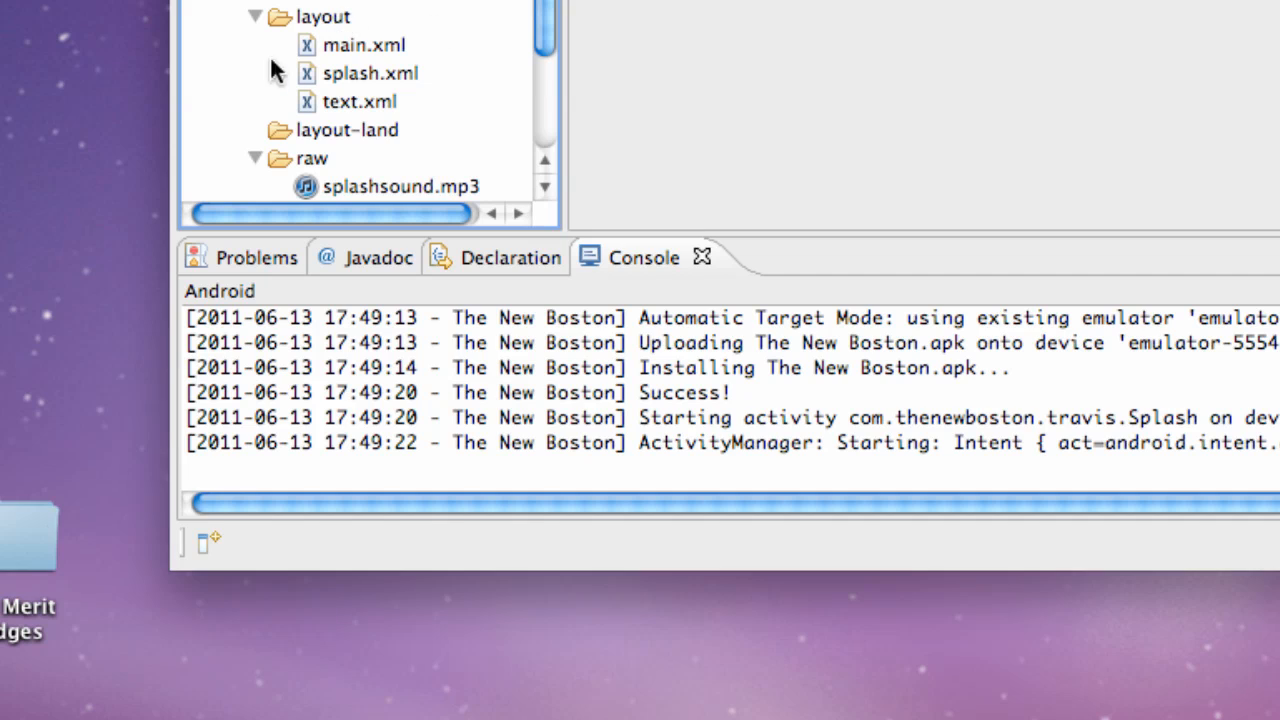
Add a new Android XML layout file named email.xml under the layout folder.
right_click(330, 16)
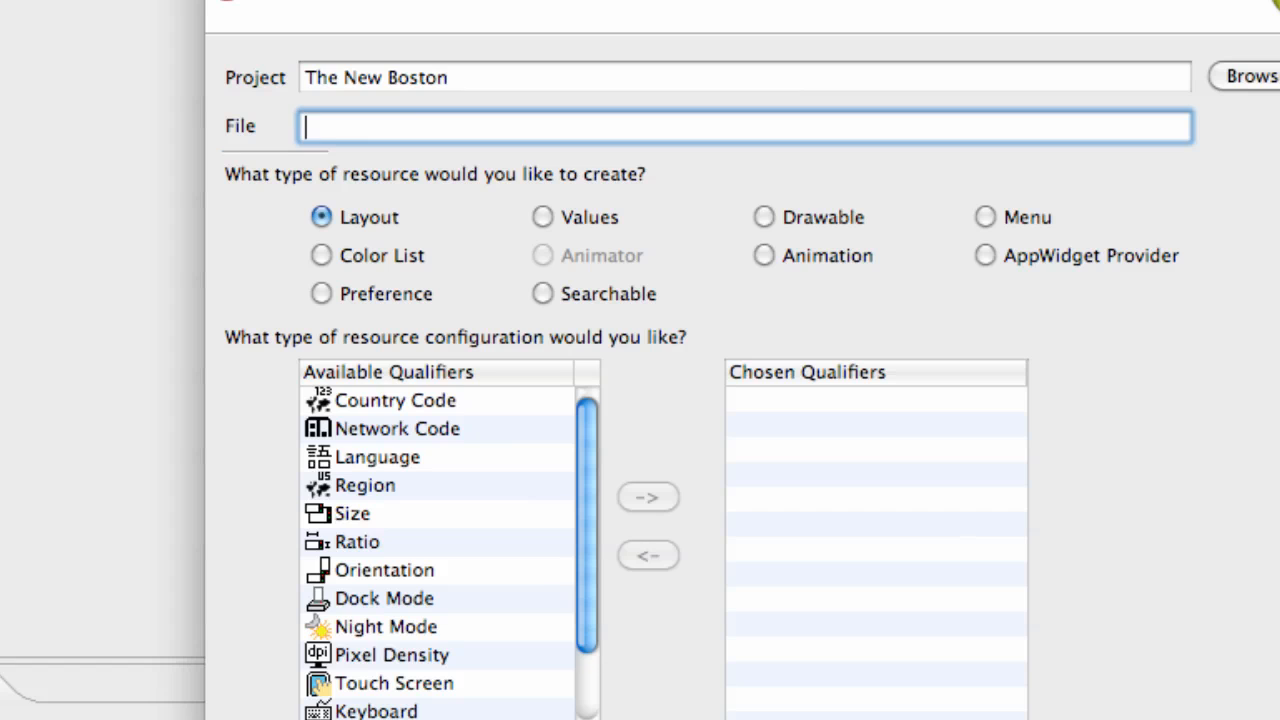
type("email")
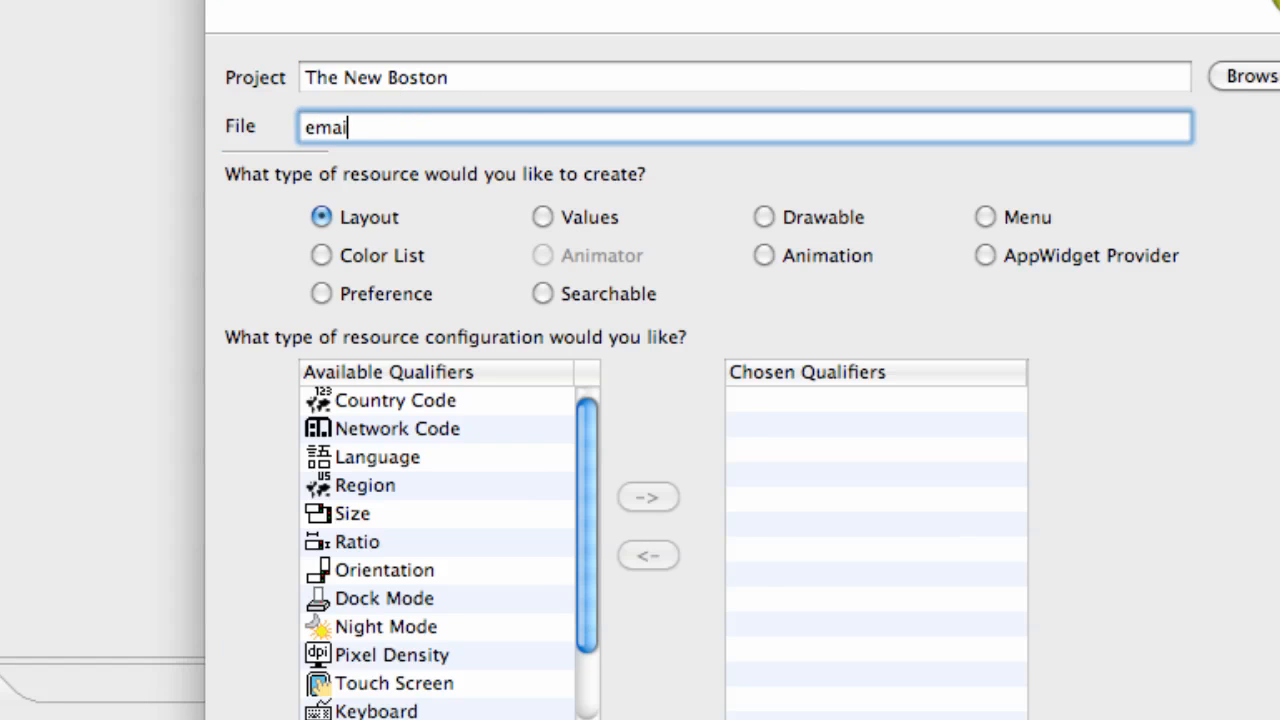
type(".xml")
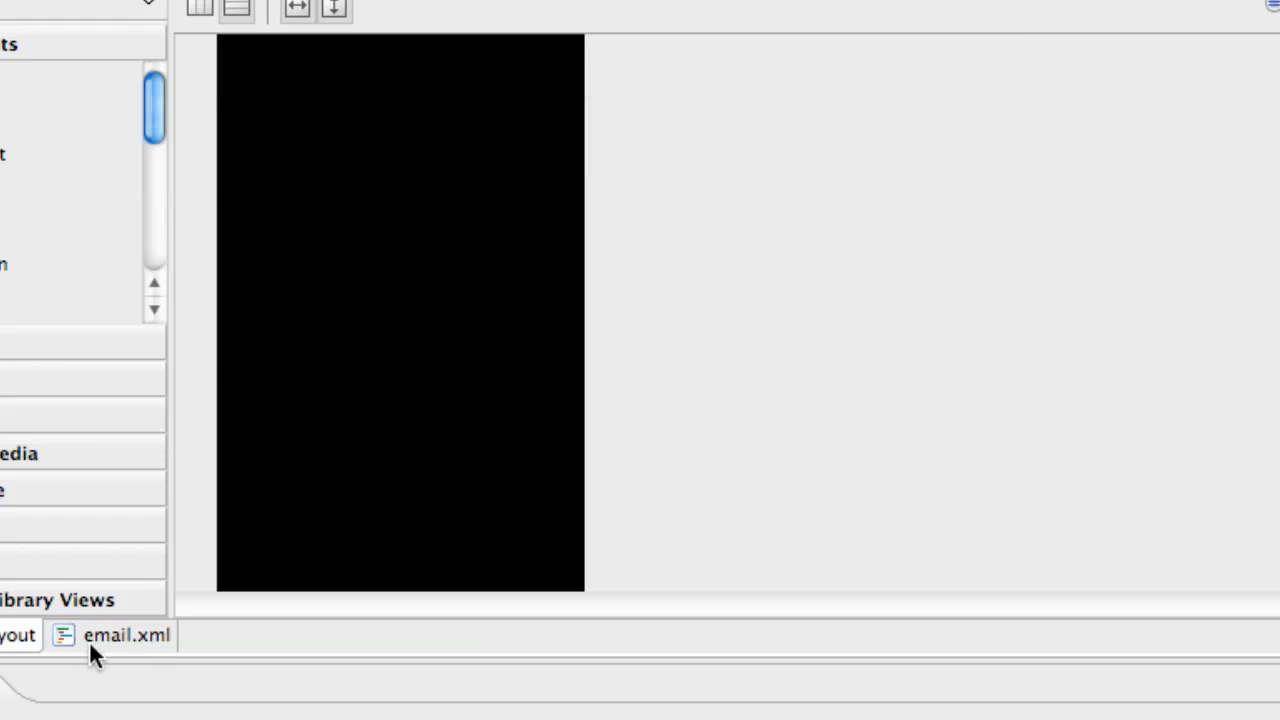
mouse_move(98, 324)
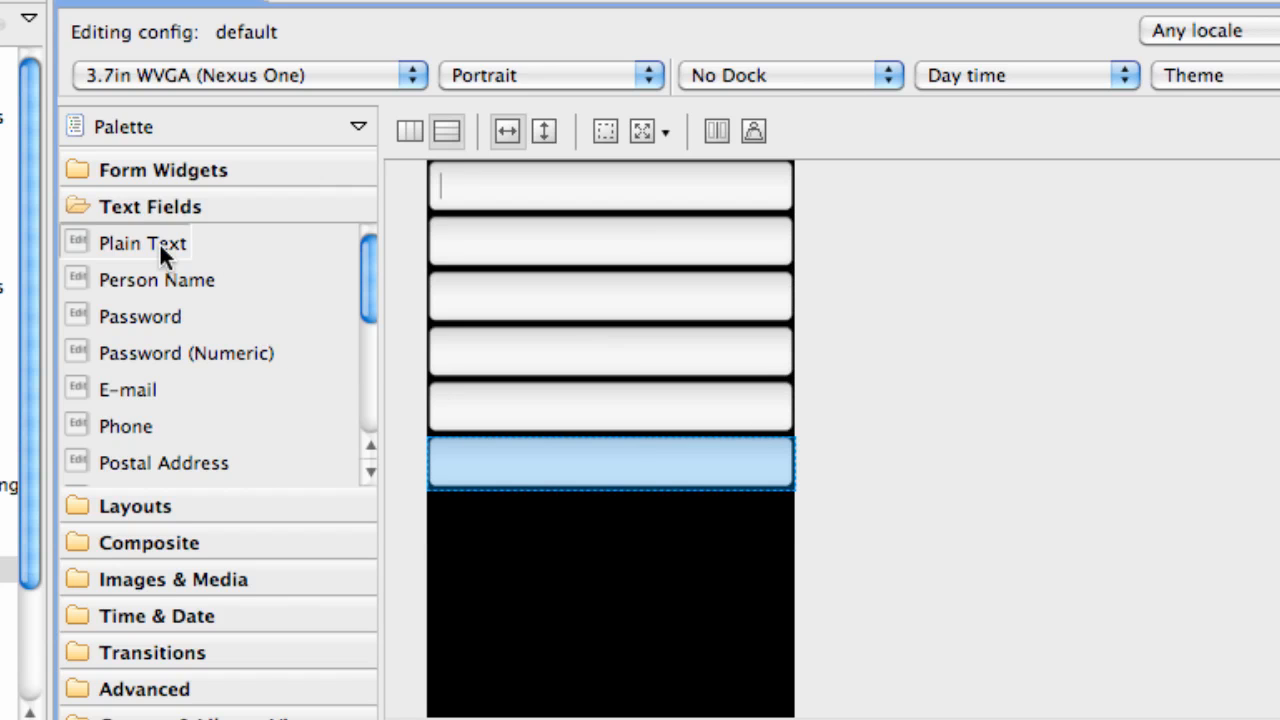
mouse_move(176, 256)
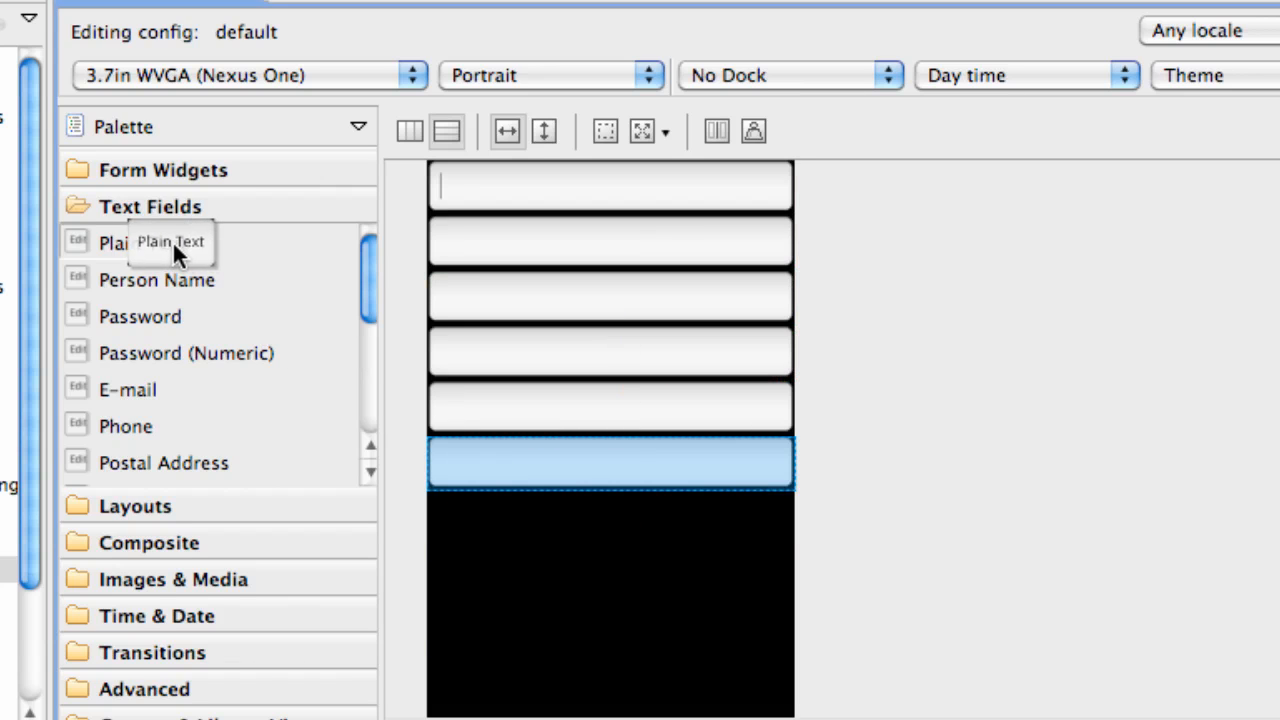
Drag a TextView label above each text field and an AnalogClock below them.
left_click(162, 168)
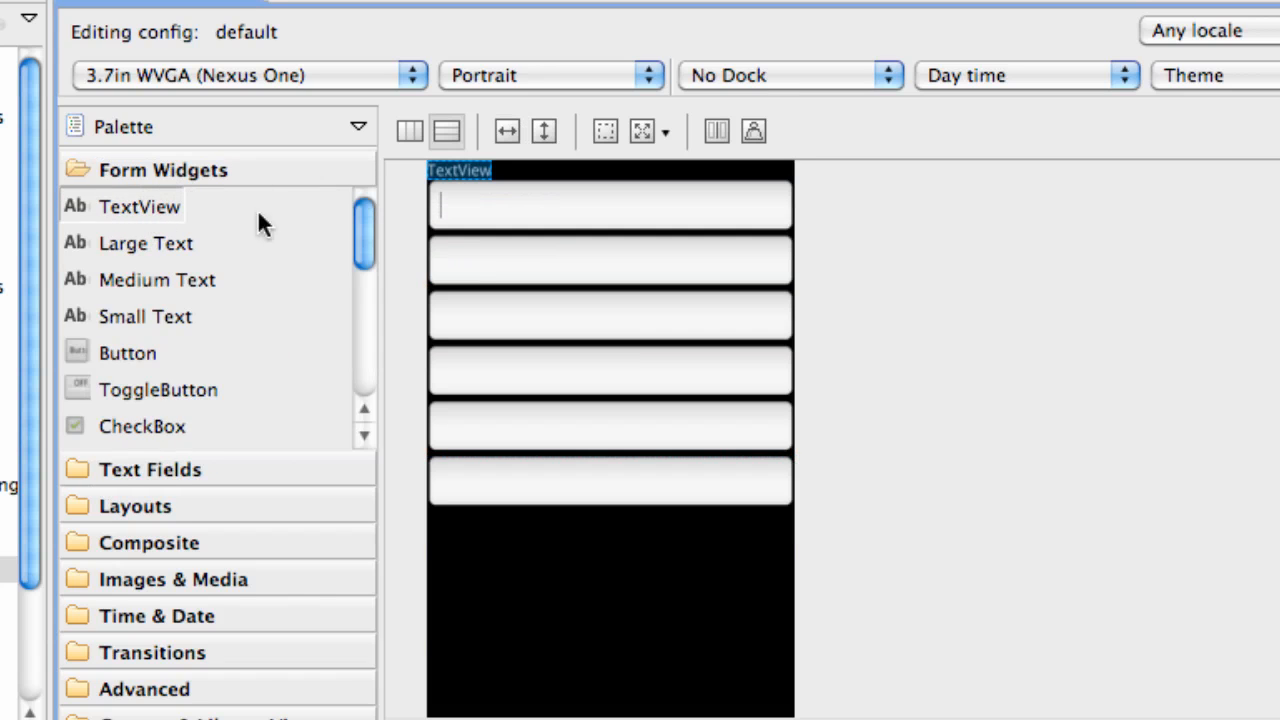
left_click_drag(140, 206, 496, 320)
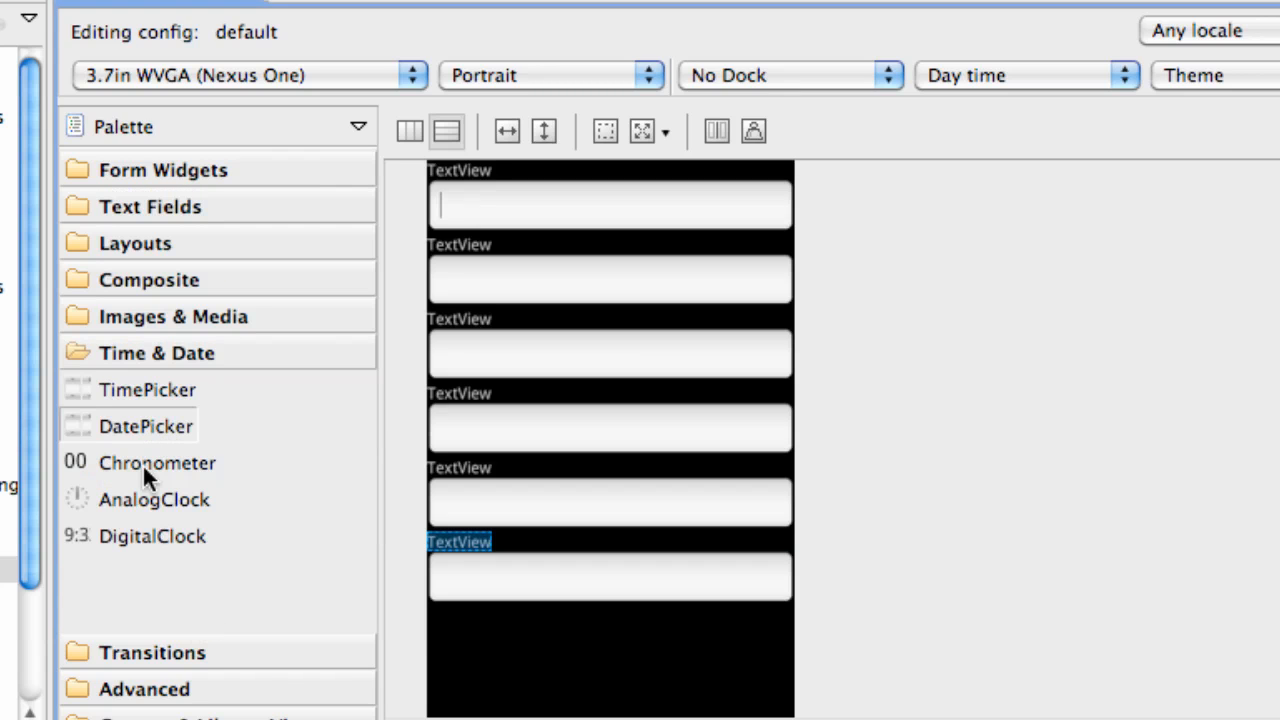
mouse_move(148, 514)
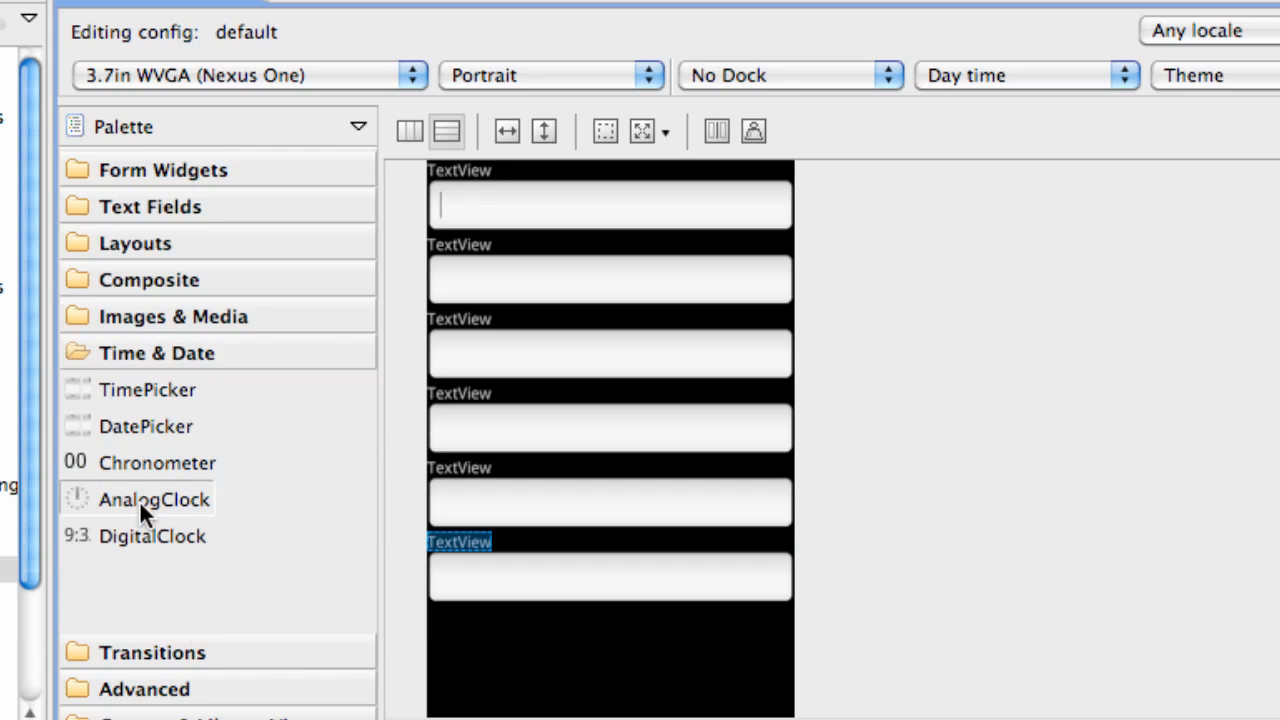
left_click_drag(152, 500, 480, 660)
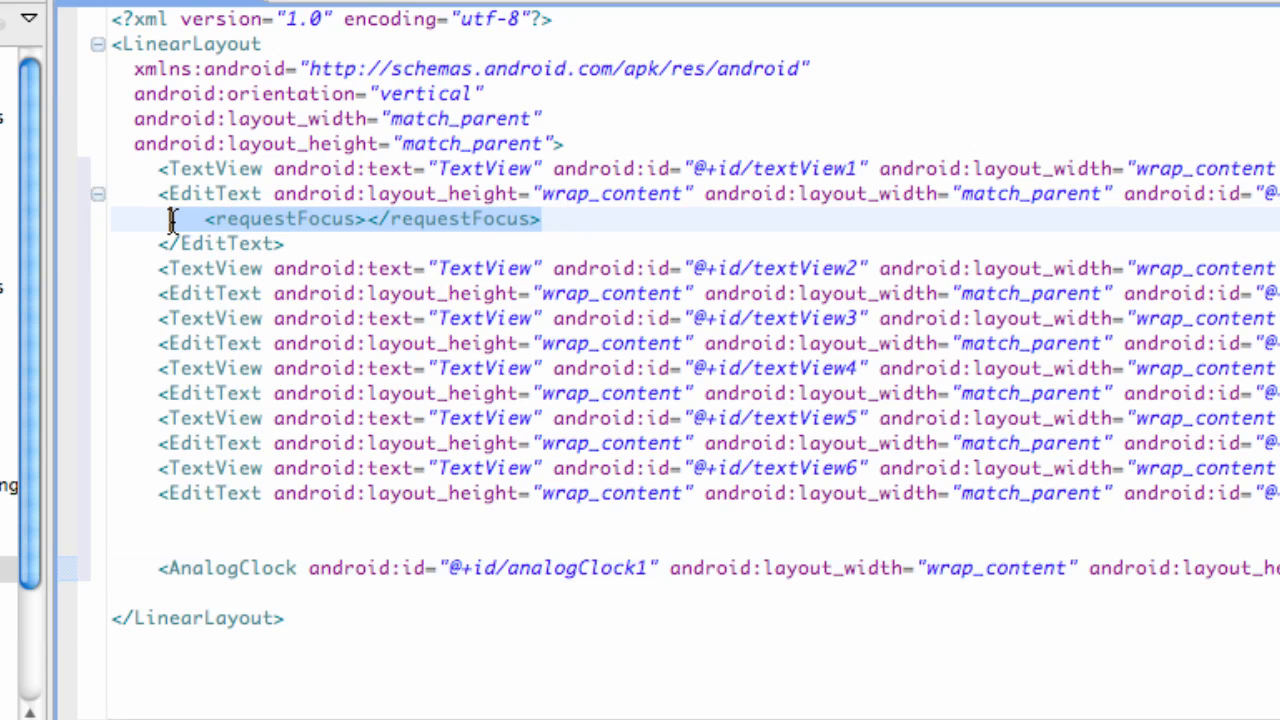
Delete the <requestFocus> line from the first EditText in the XML.
key("Delete")
type("<")
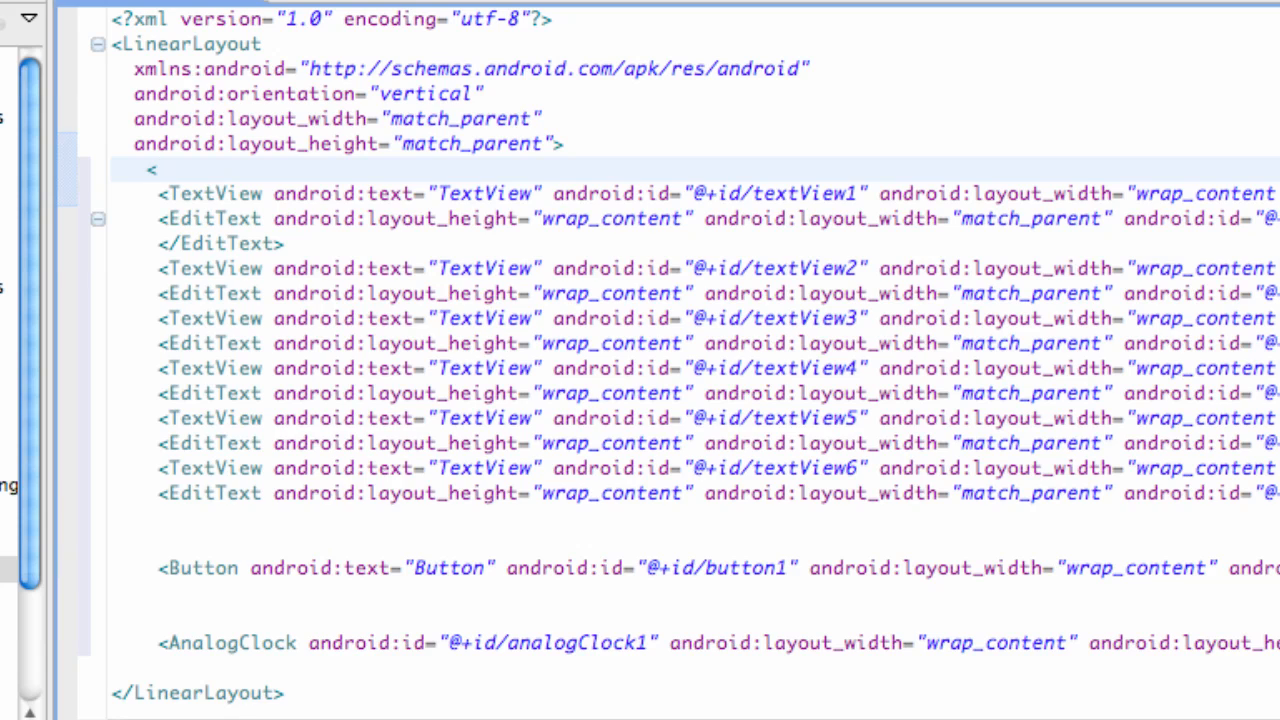
Start a nested LinearLayout with vertical orientation and match_parent size, copying its attributes for reuse.
type("LinearLayout >")
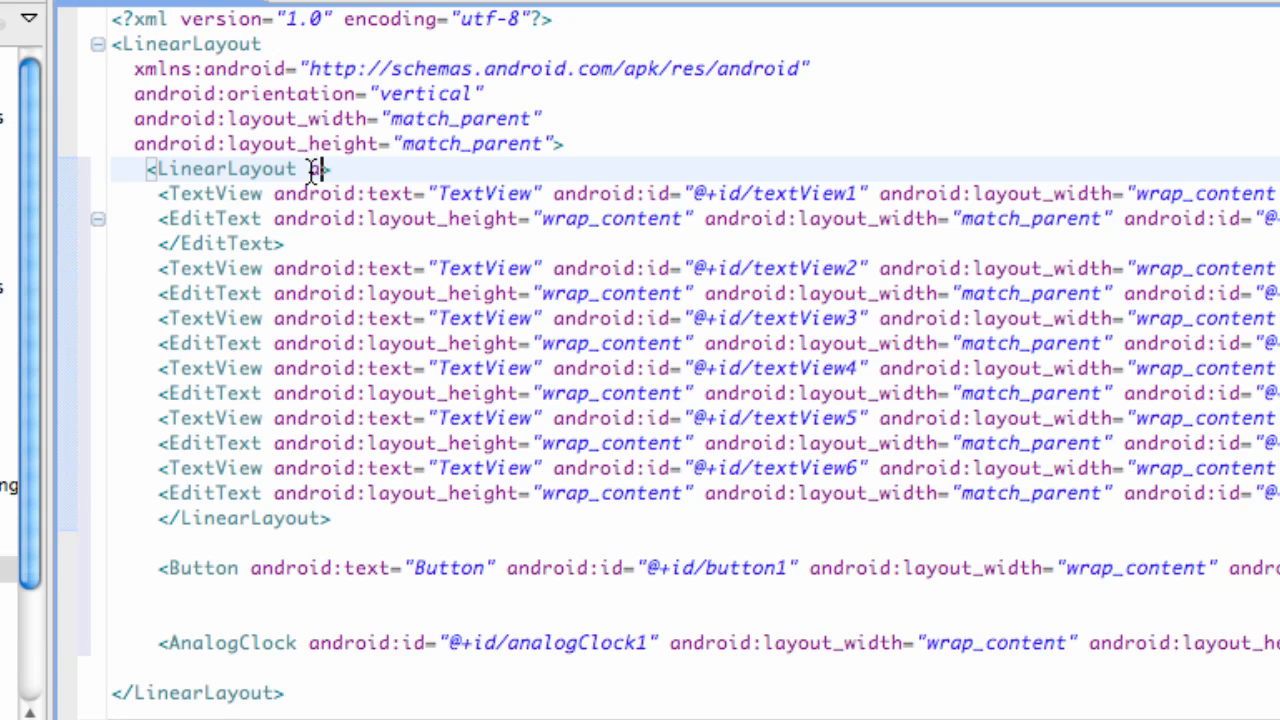
type("and")
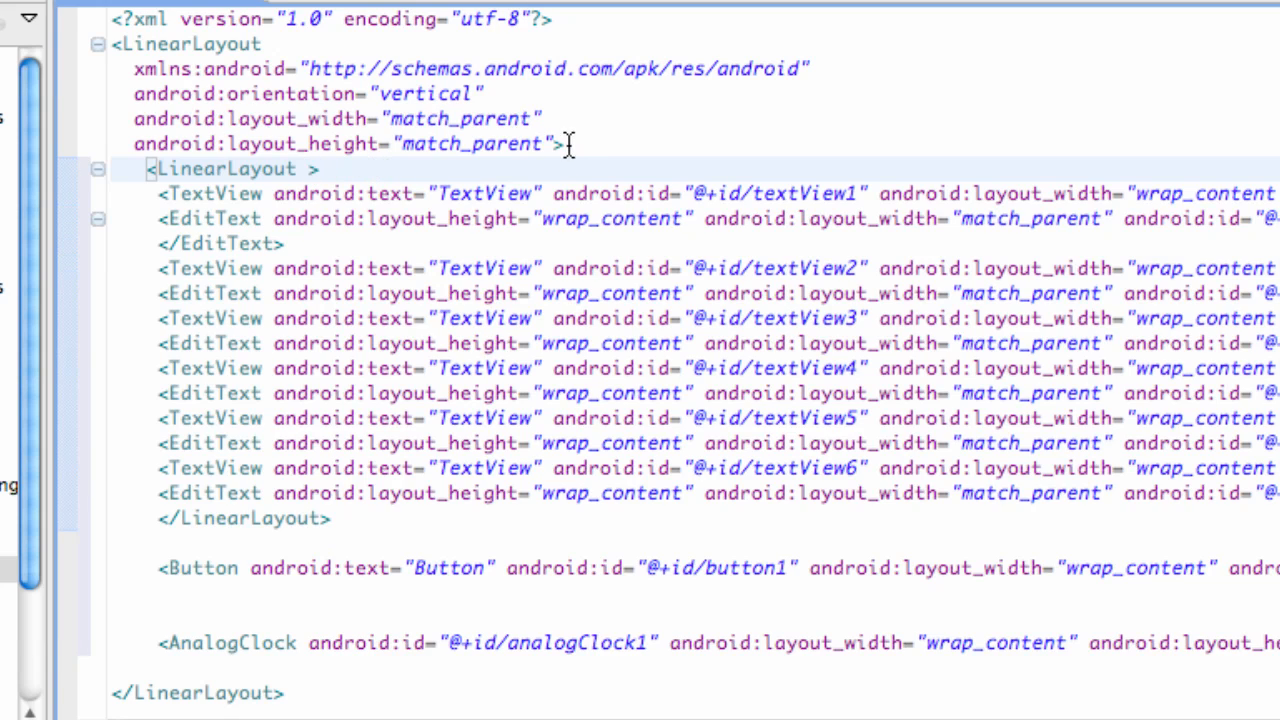
left_click_drag(340, 94, 564, 144)
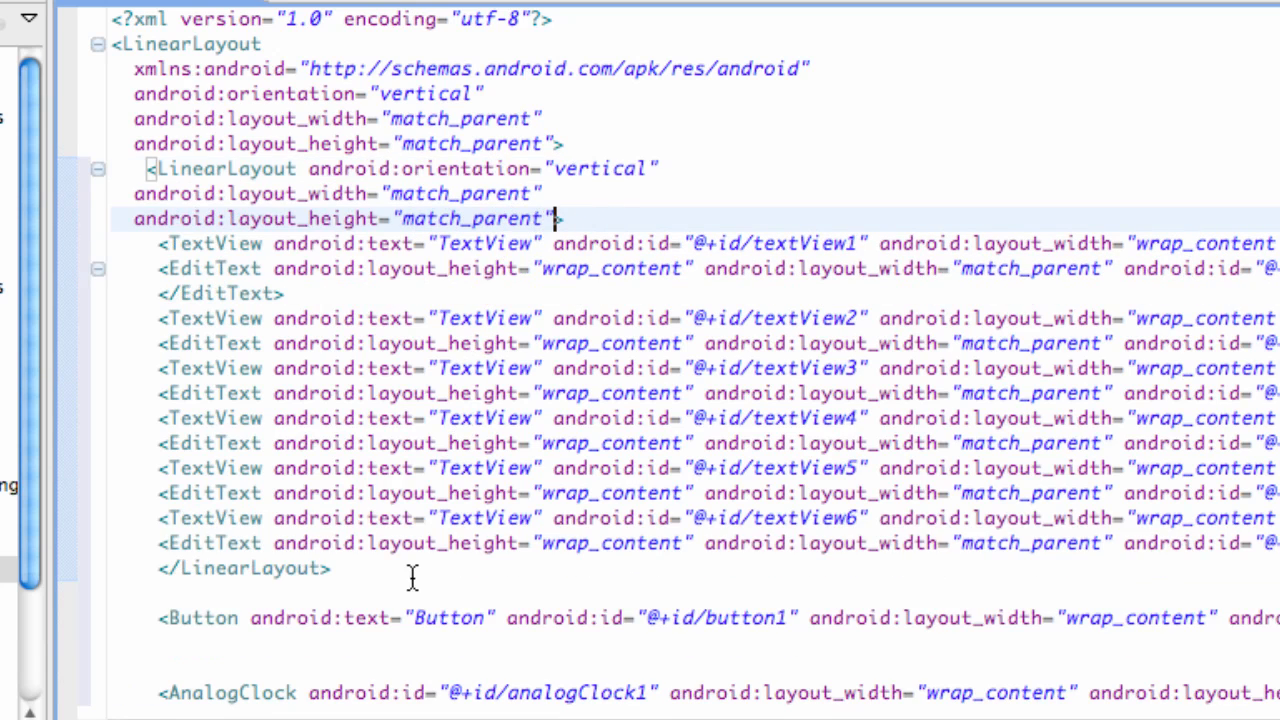
left_click_drag(150, 168, 560, 218)
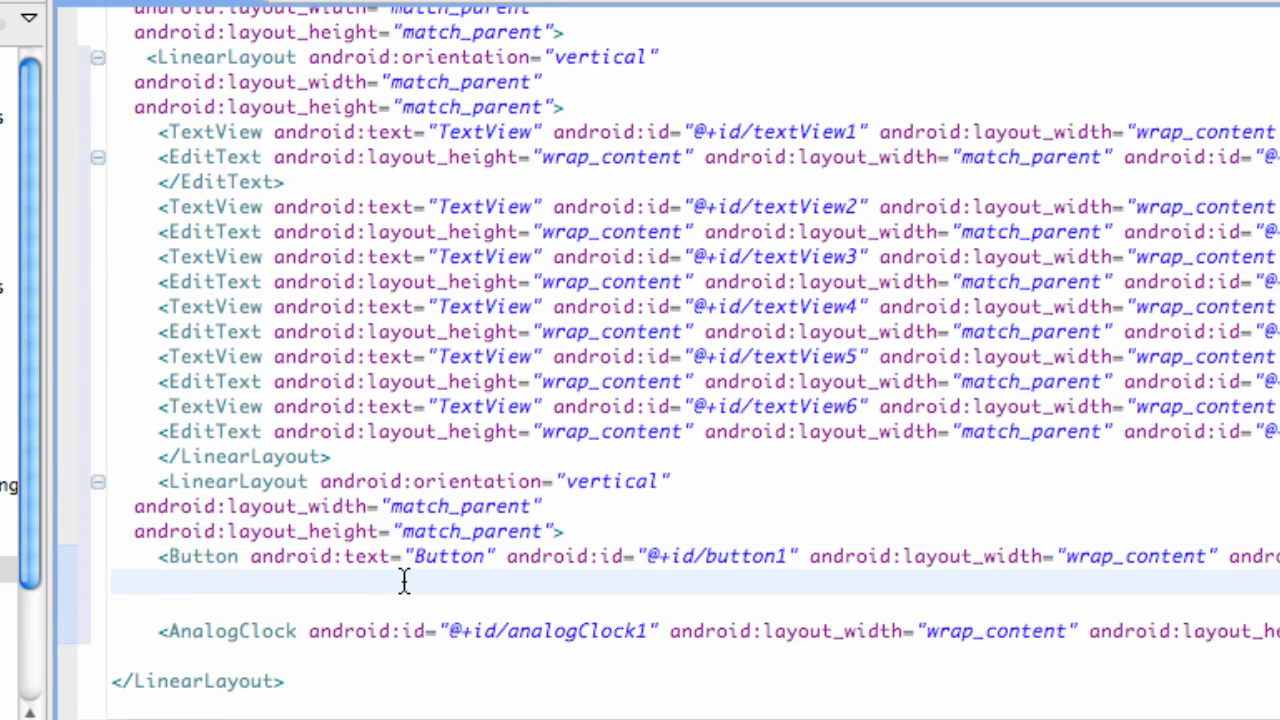
Close the nested layouts with </LinearLayout> around the fields, button and clock.
type("</LinearLayout>")
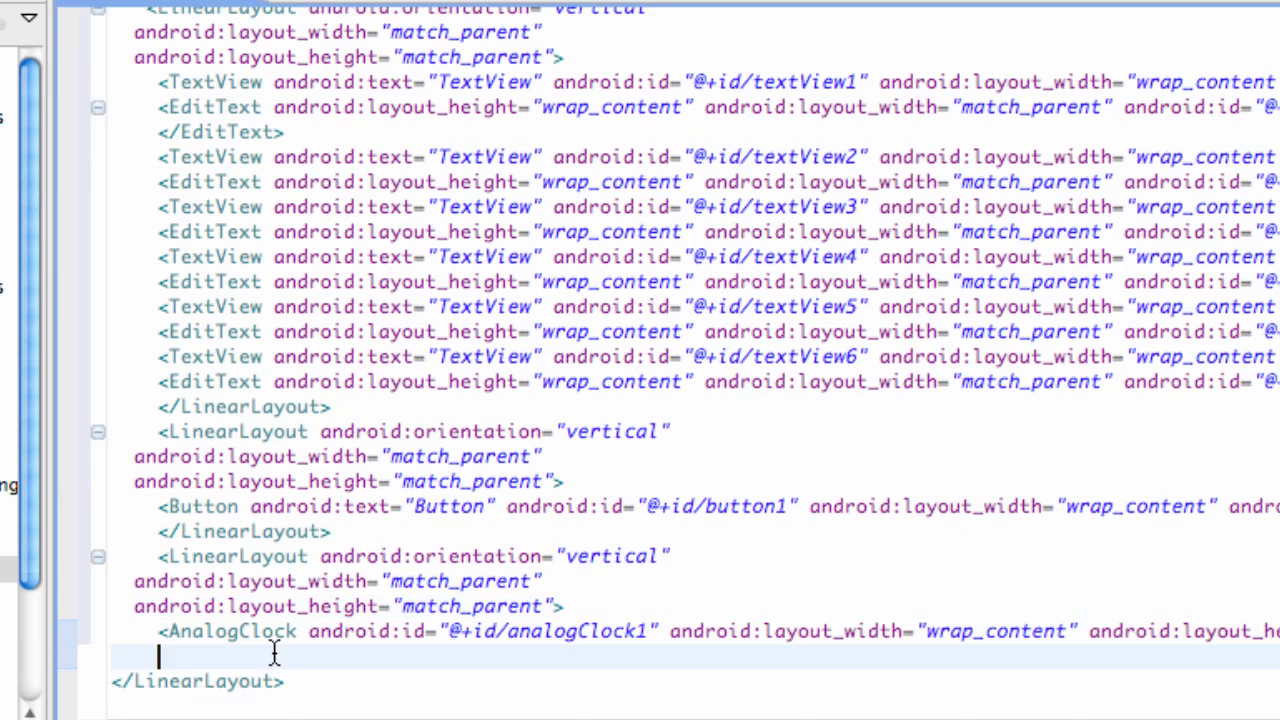
type("<?")
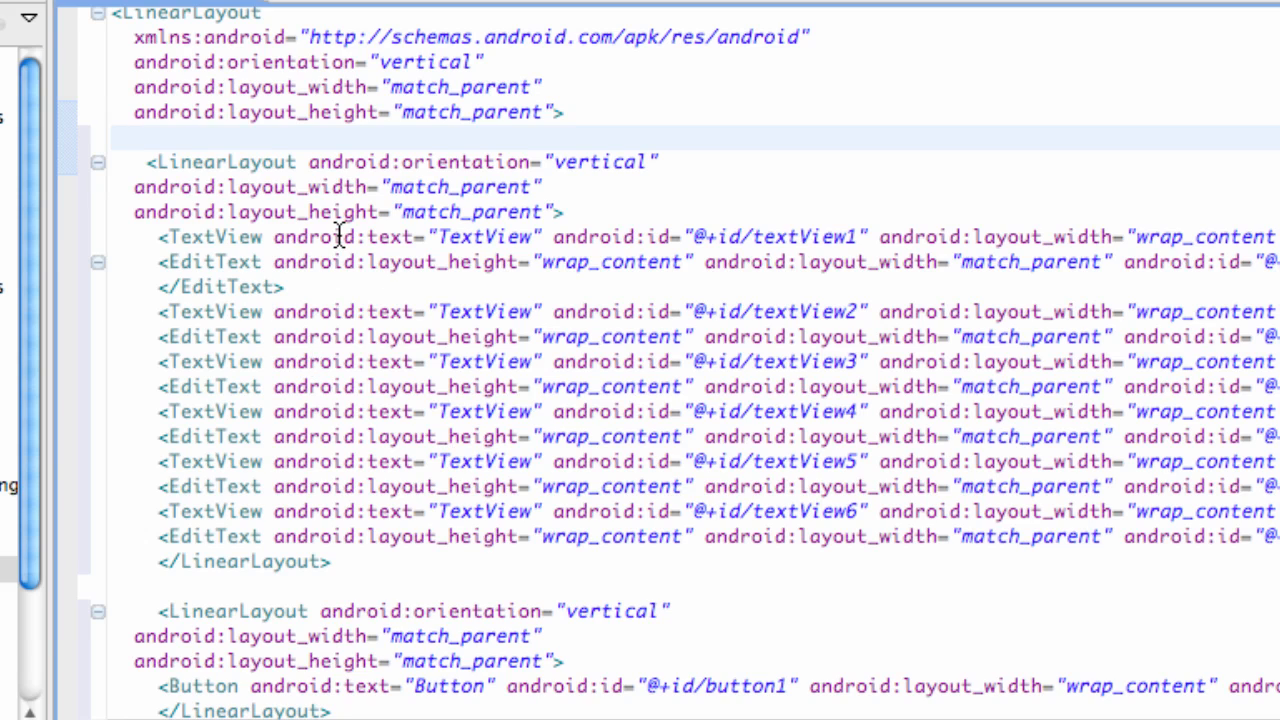
Add a <ScrollView> tag with android:layout_width around the first nested layout.
type("<")
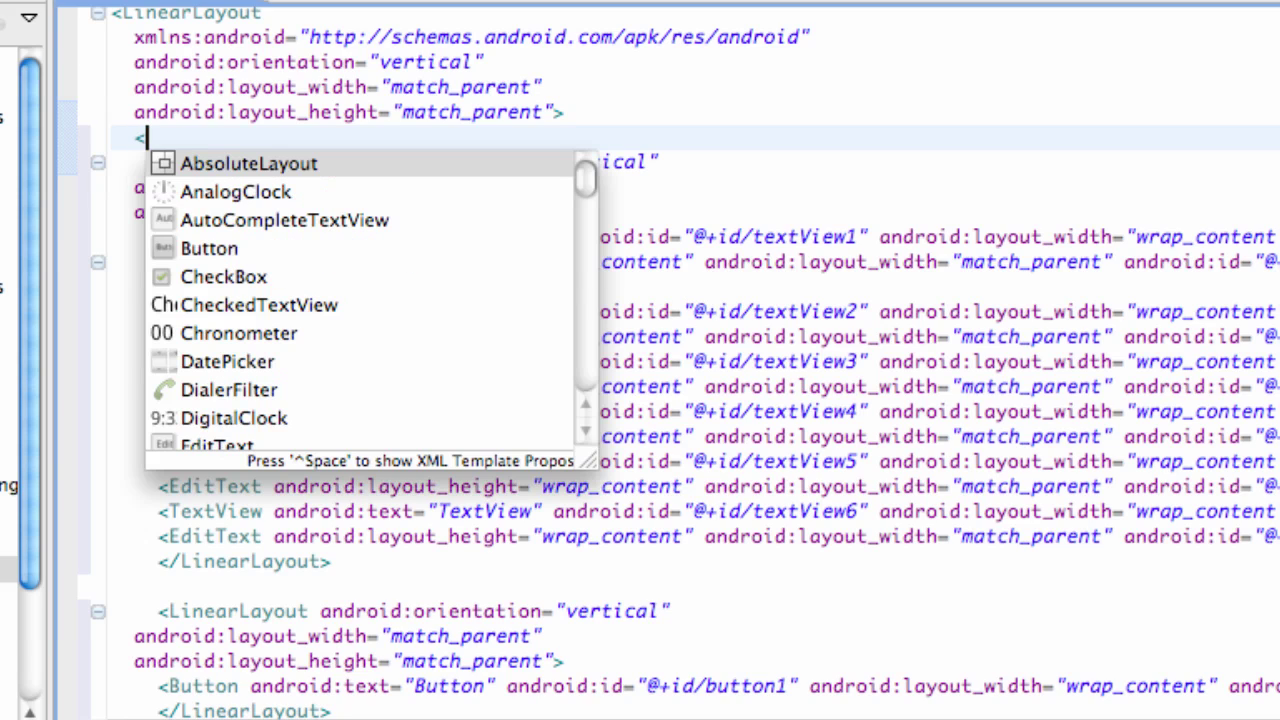
type("S")
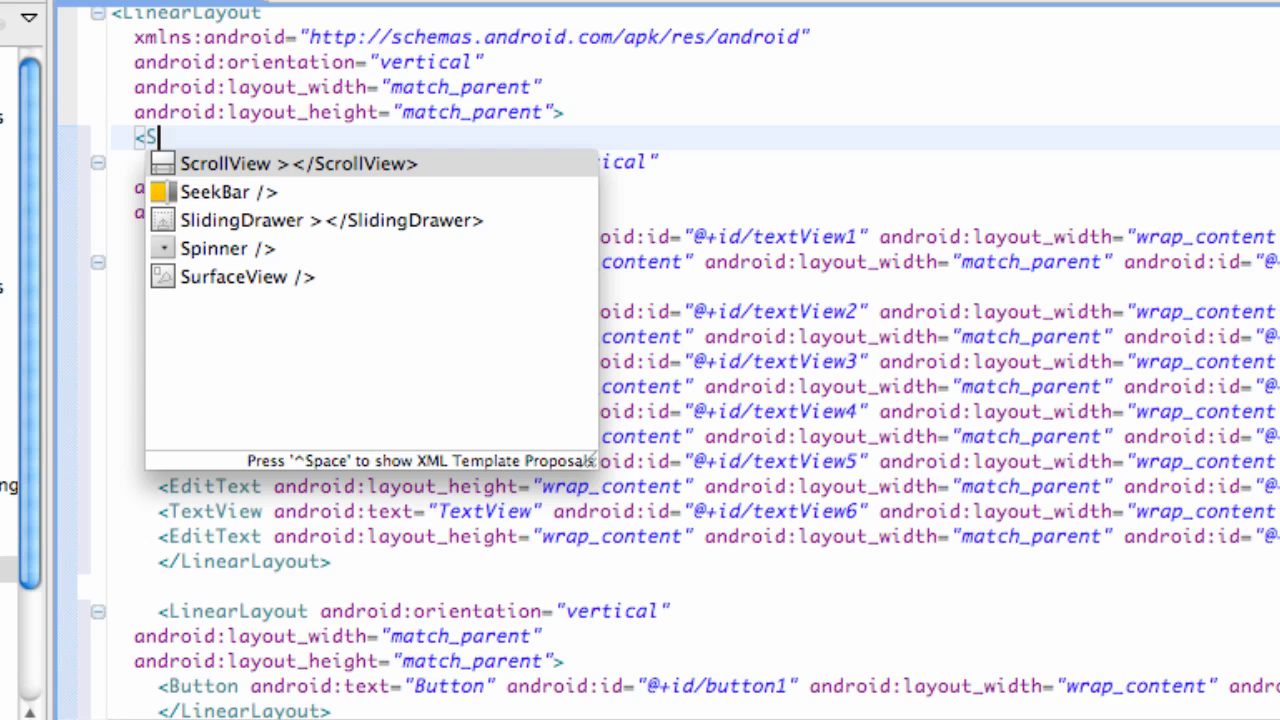
mouse_move(222, 170)
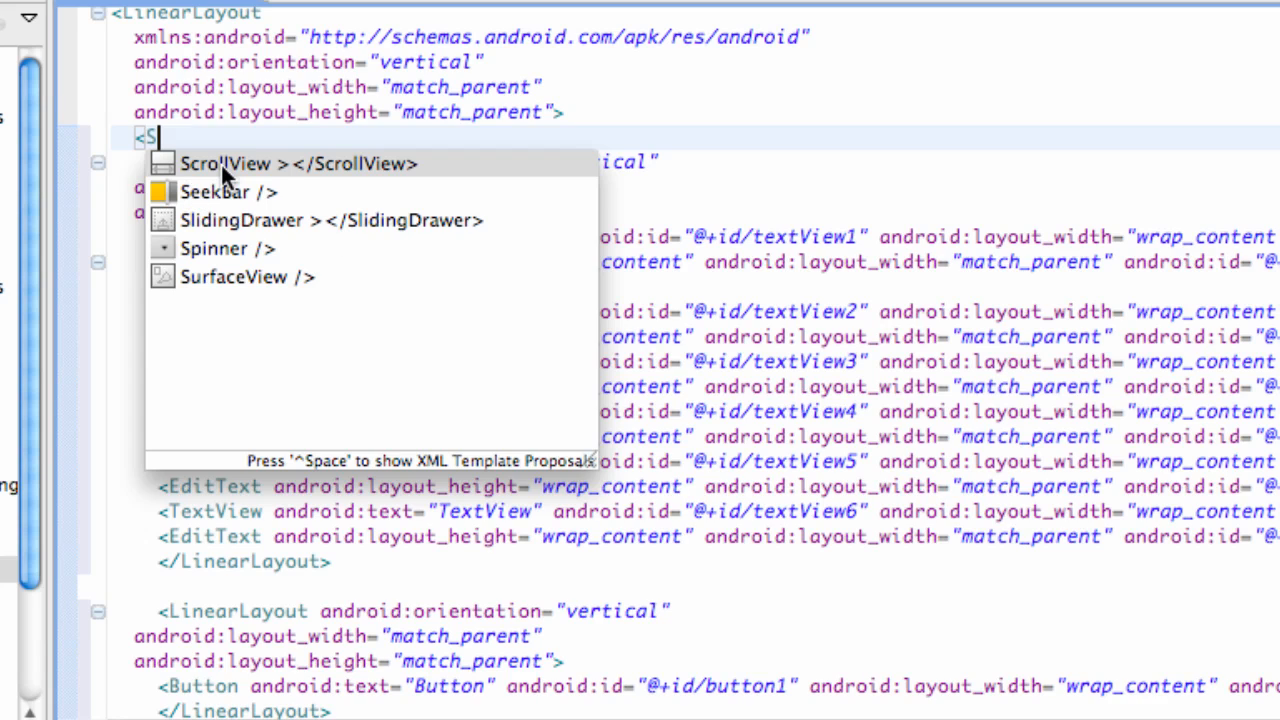
mouse_move(232, 176)
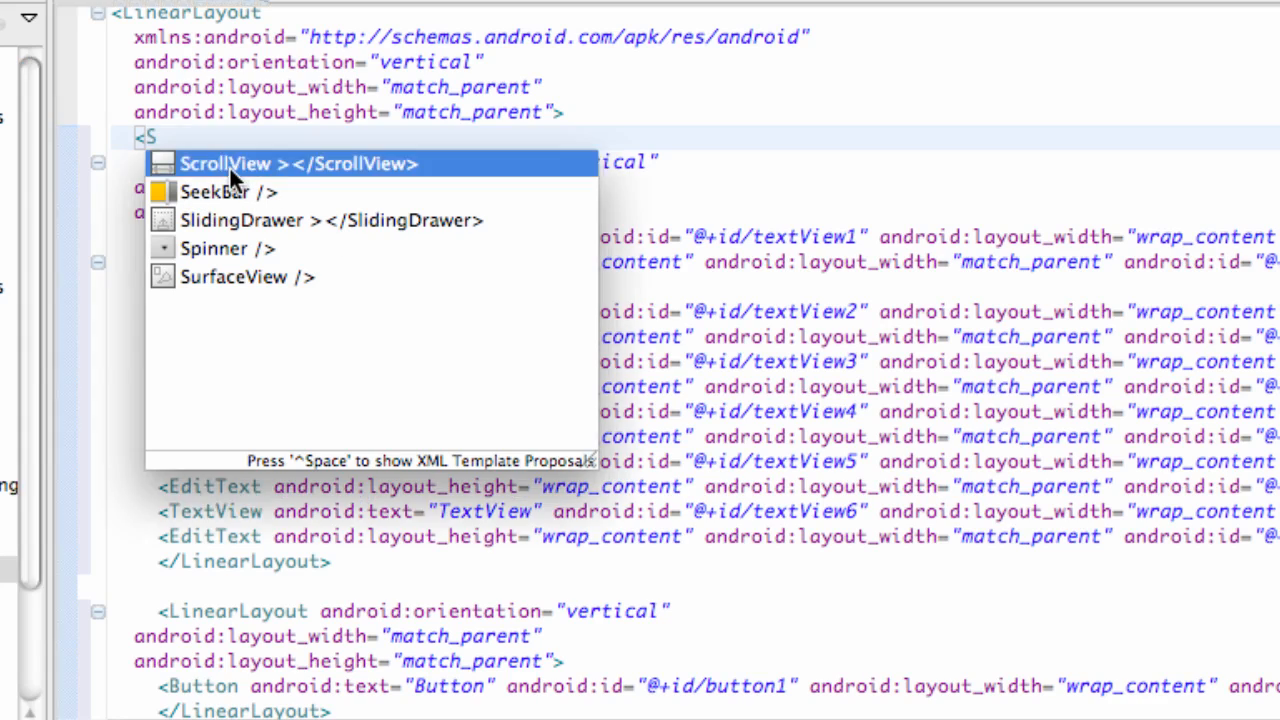
mouse_move(244, 178)
type("crollView ></ScrollView>")
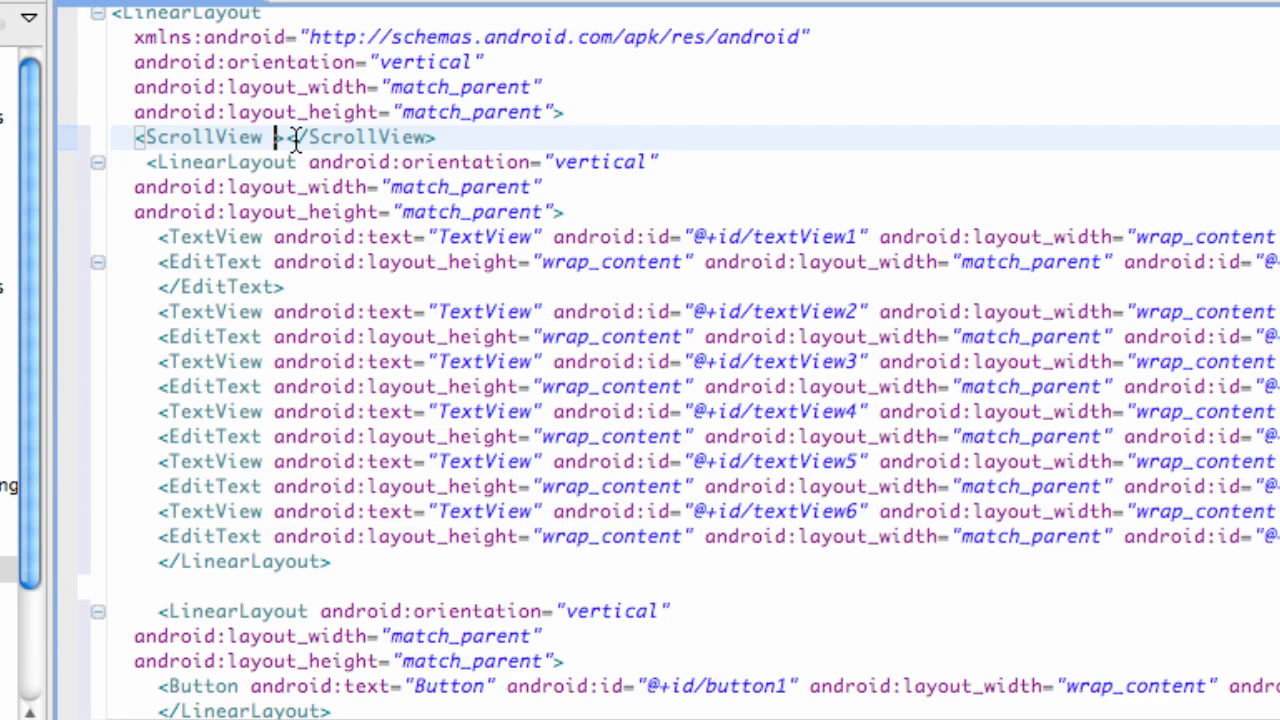
type("android:layout_")
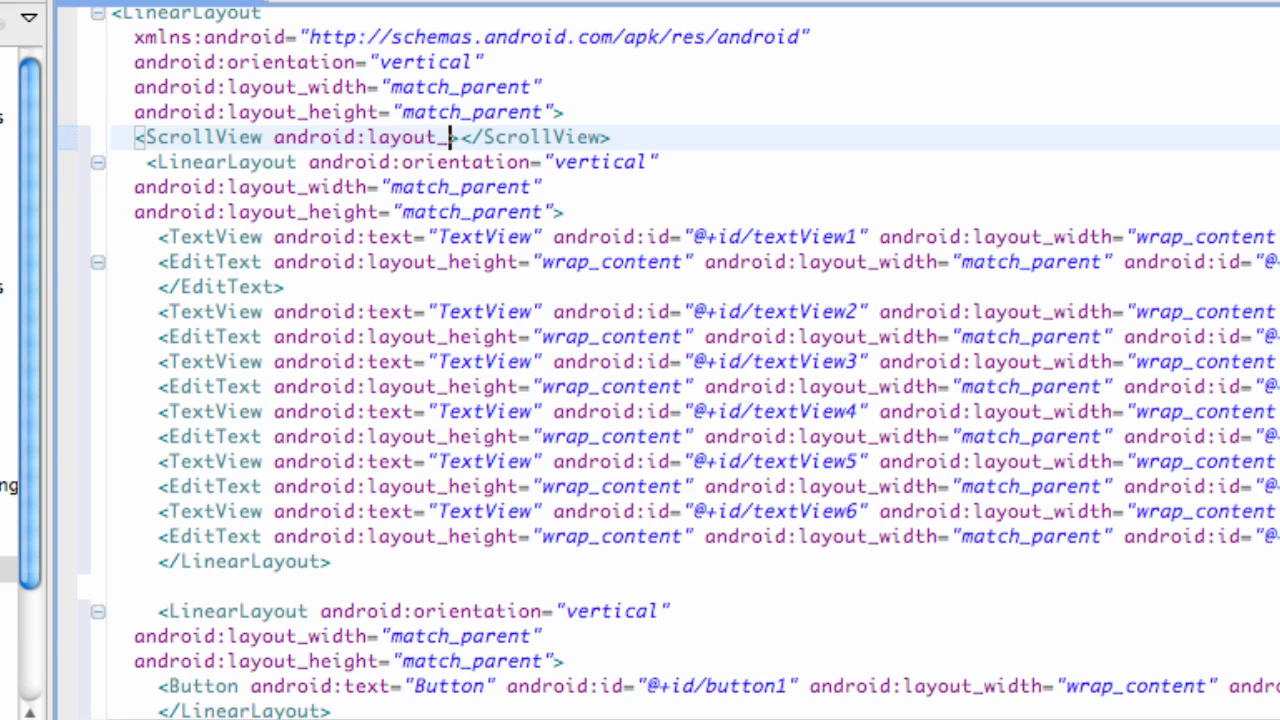
type("idth")
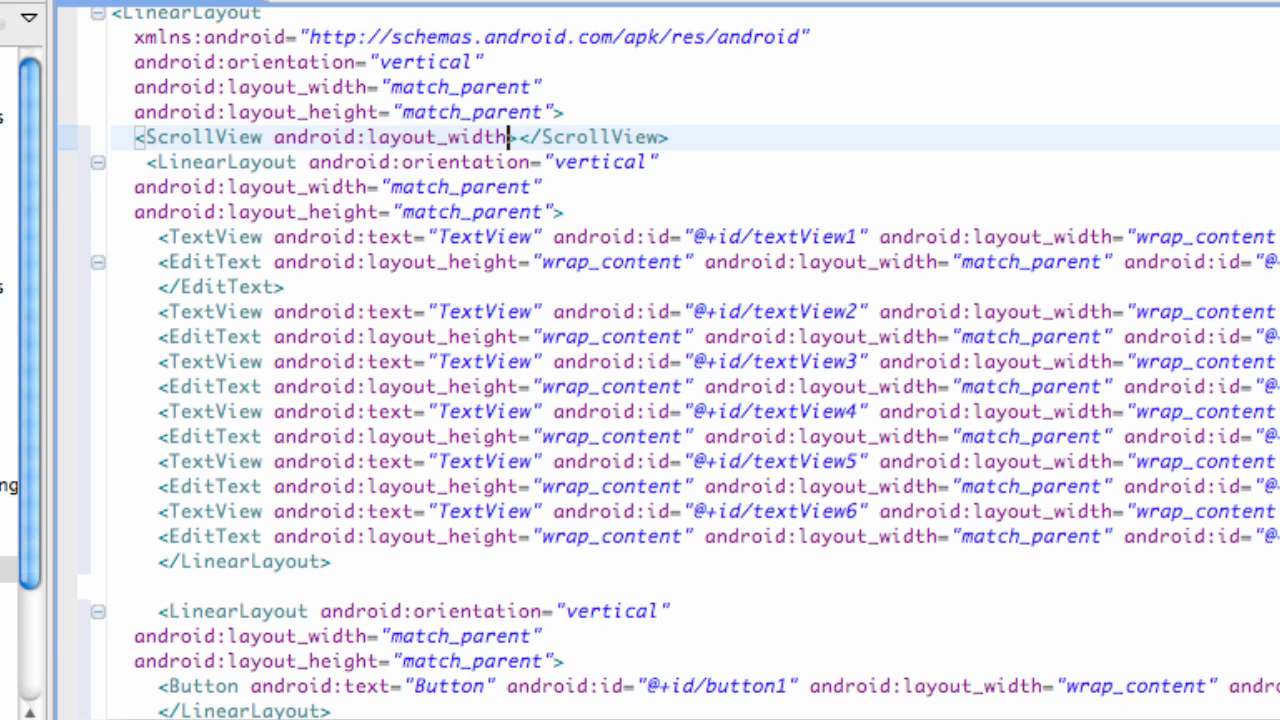
type("=\"")
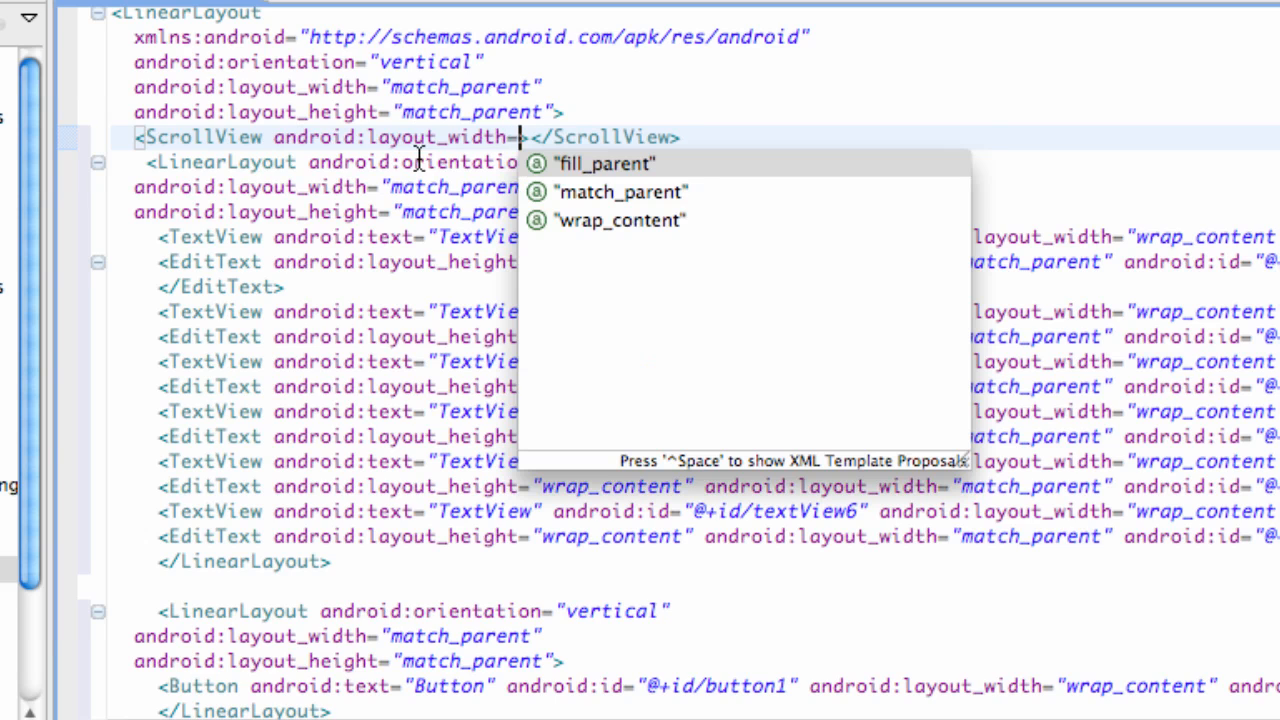
Give the ScrollView android:layout_height="fill_parent".
left_click(600, 164)
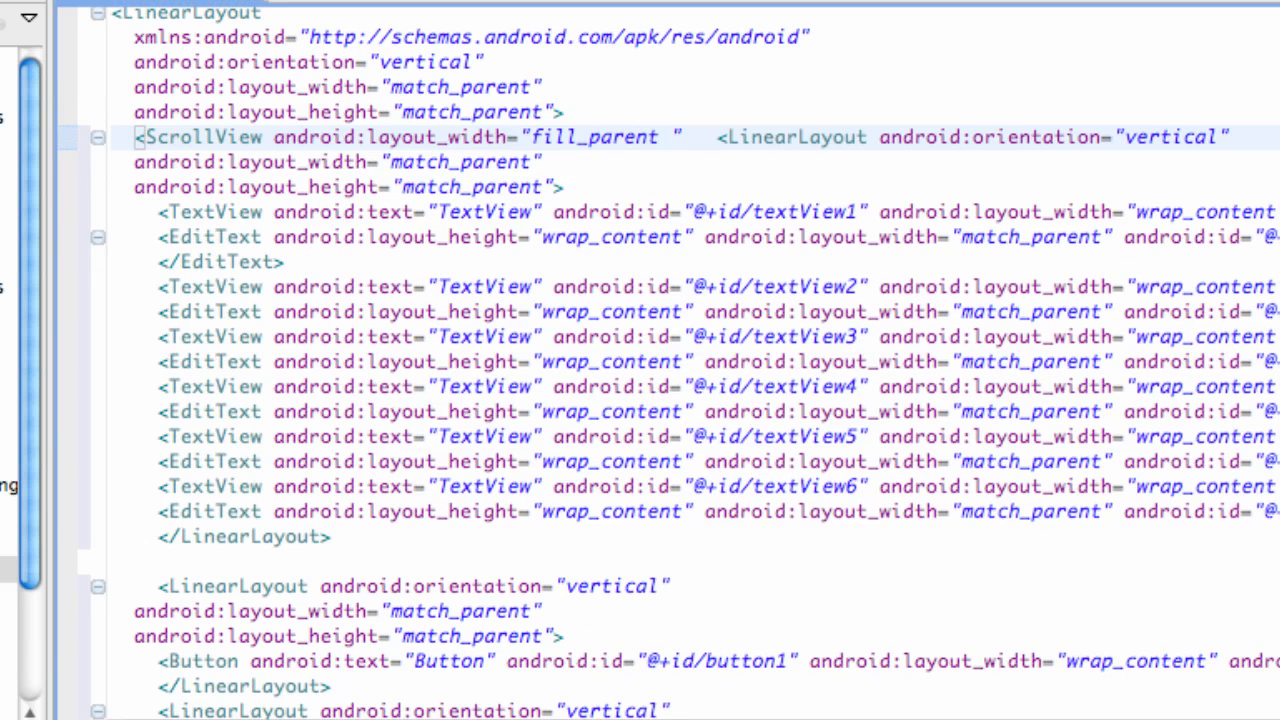
type("android:layou")
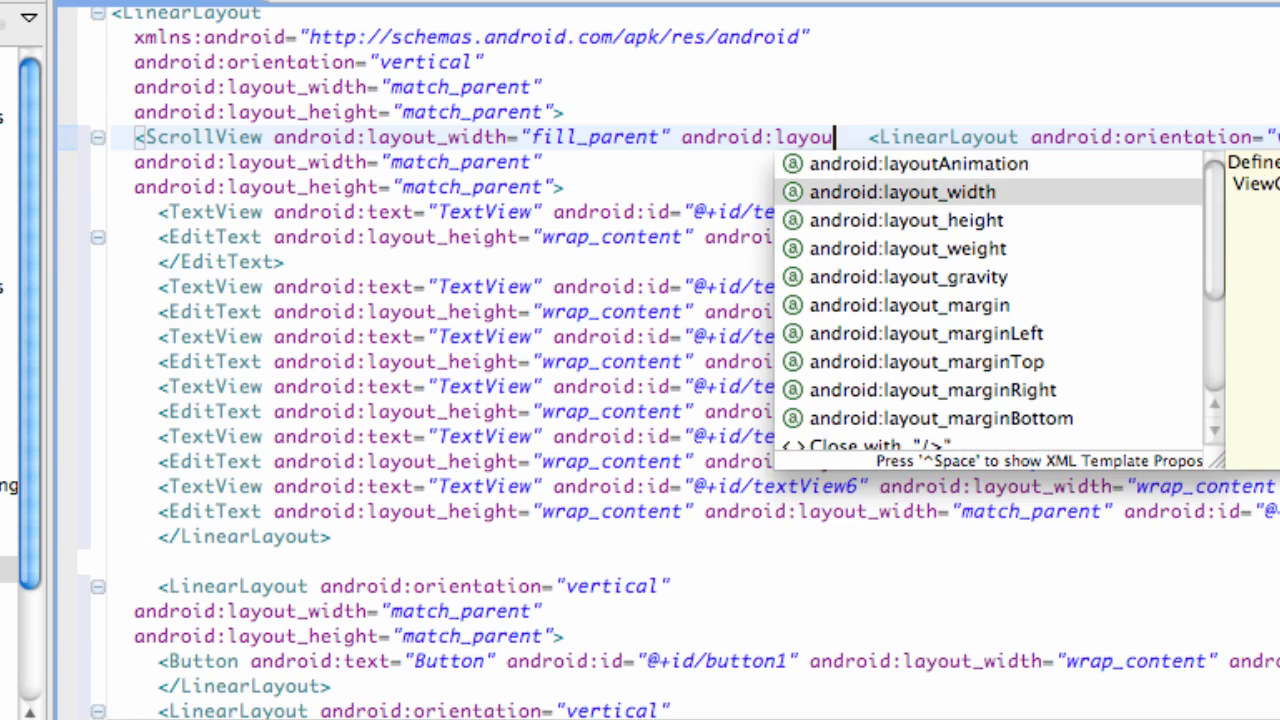
type("_height=\"fil")
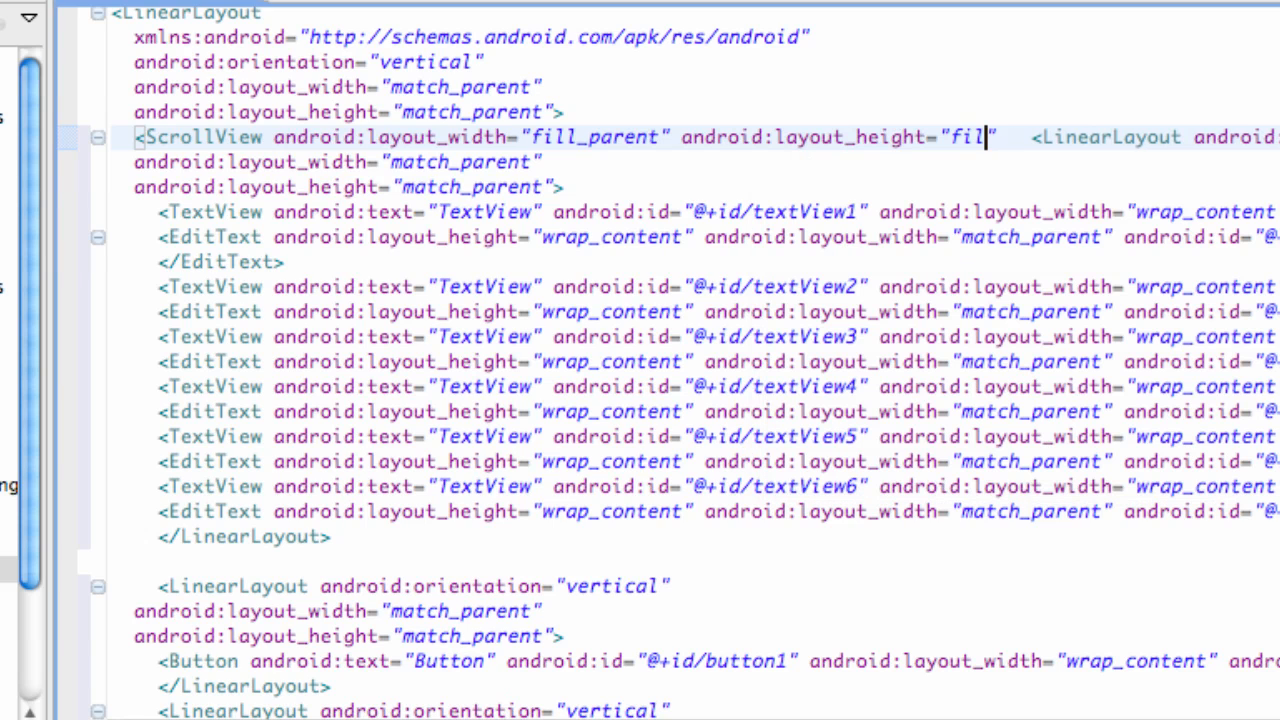
type("l_parent")
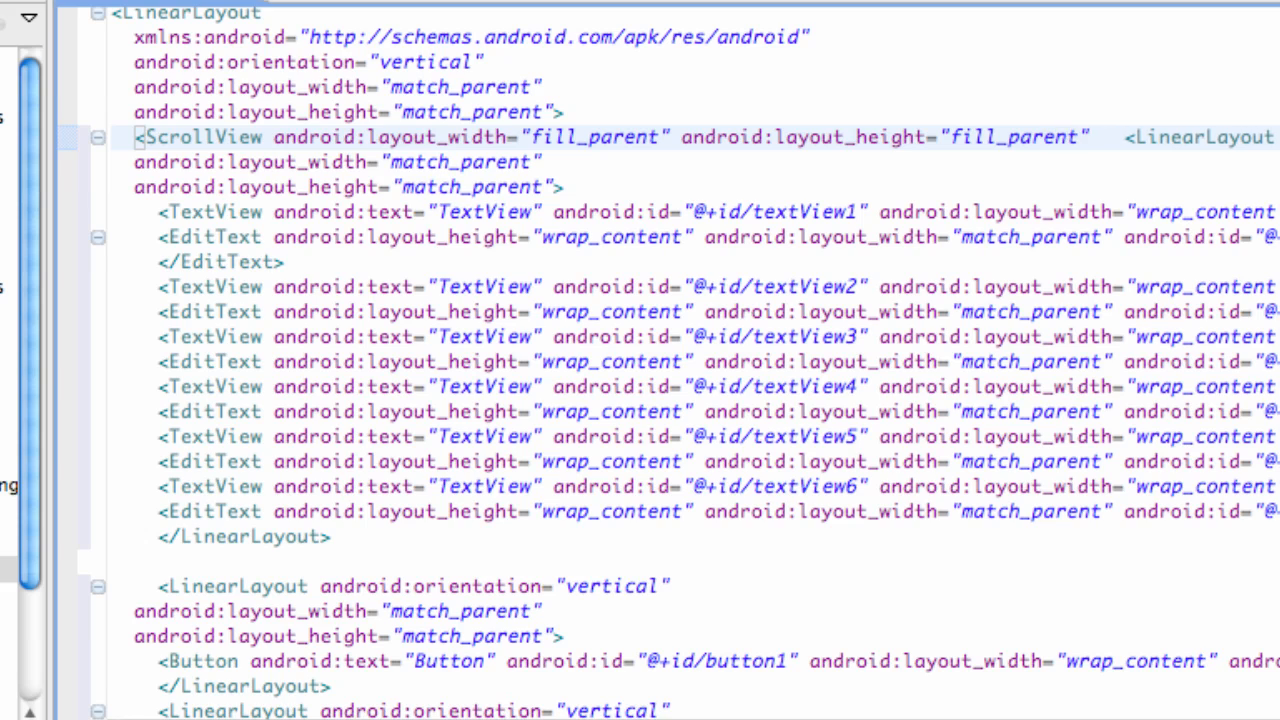
mouse_move(1116, 148)
type("</ScrollView>")
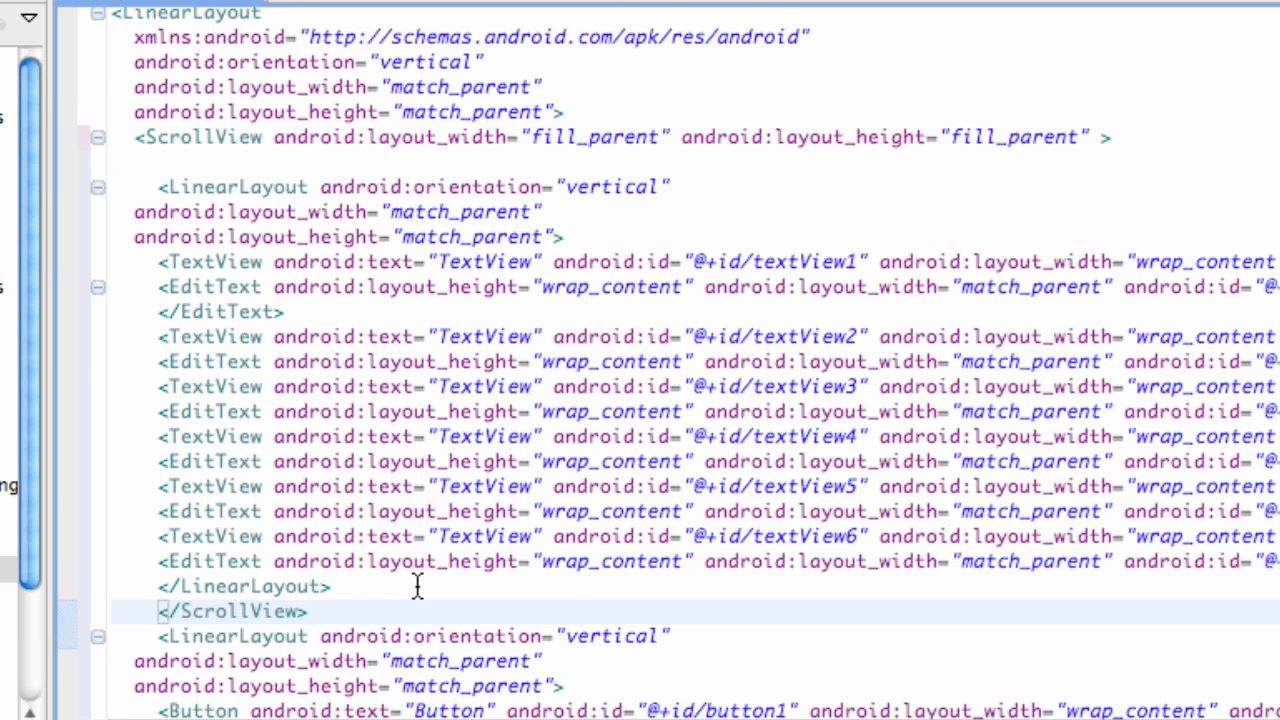
Set layout_height to fill_parent on the button and AnalogClock LinearLayouts after closing the ScrollView.
scroll("down", 3)
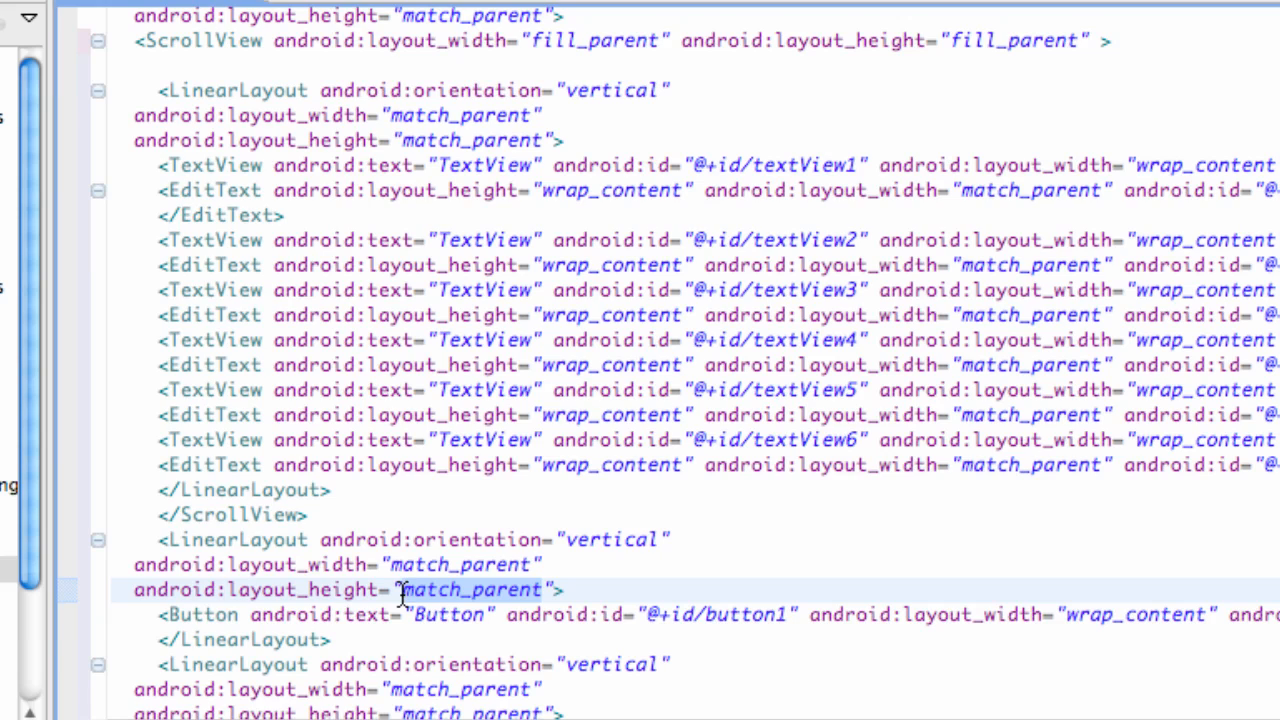
type("fil")
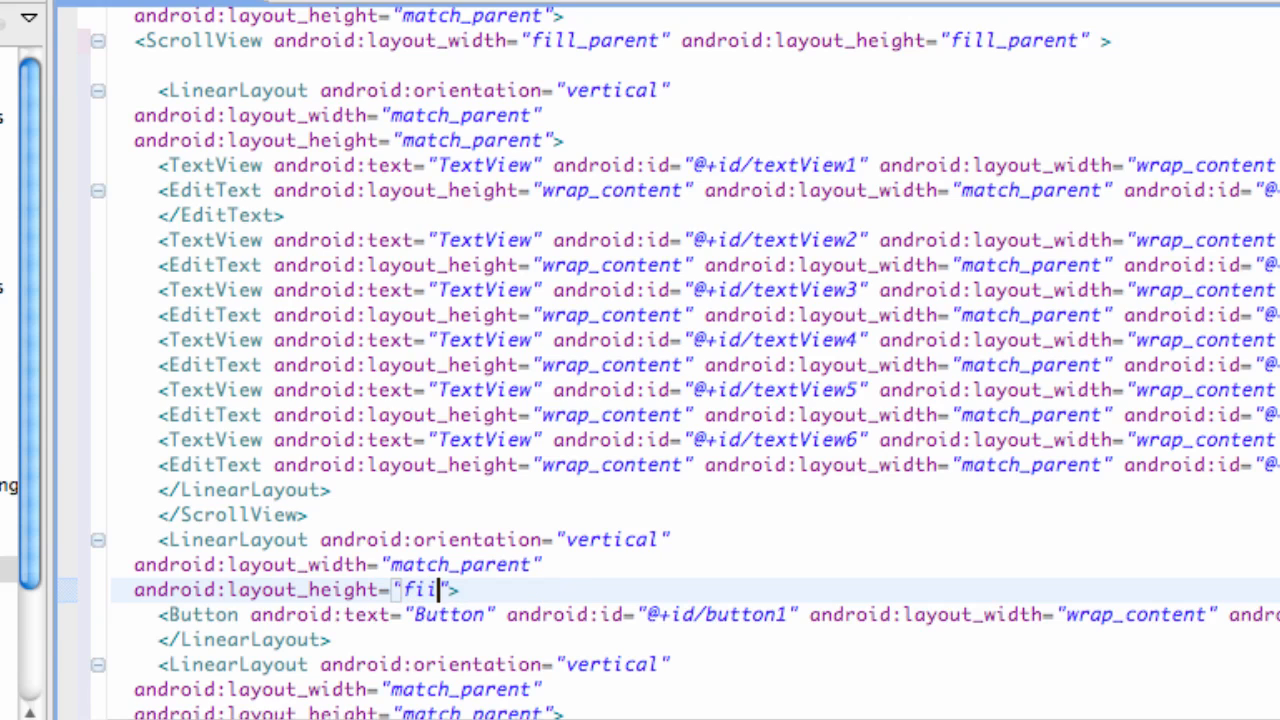
type("l_parent")
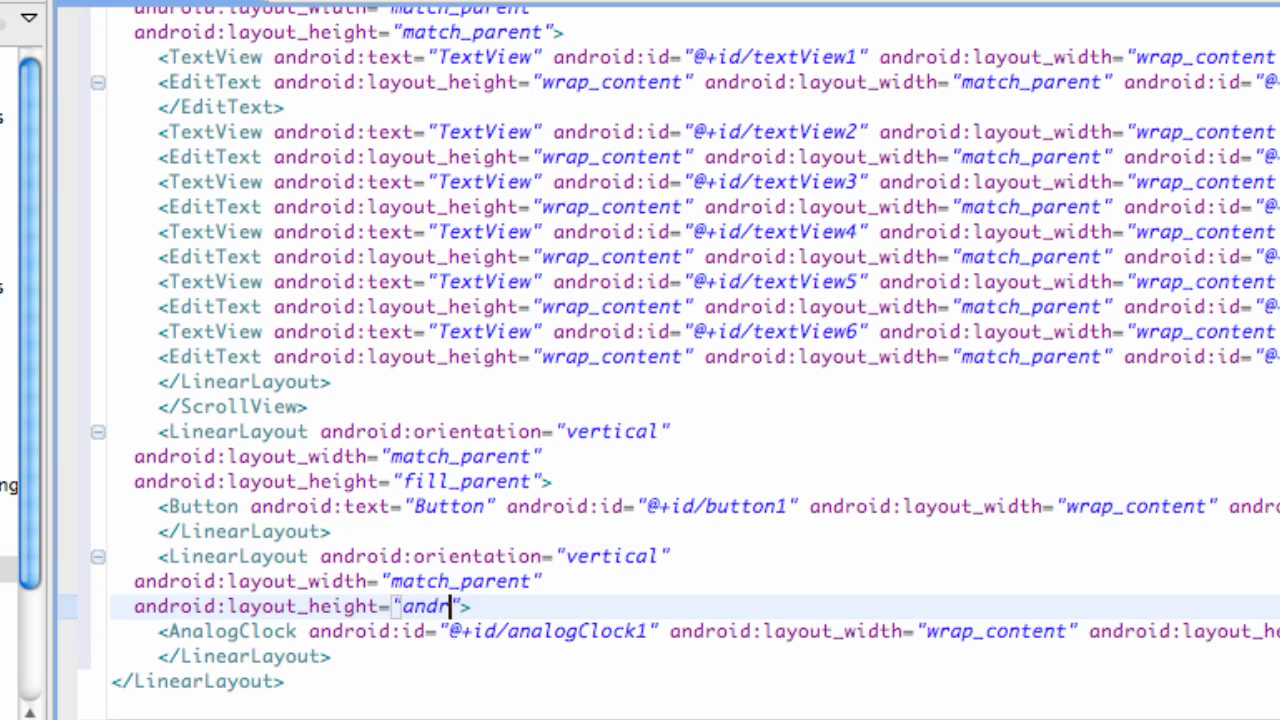
type("fill")
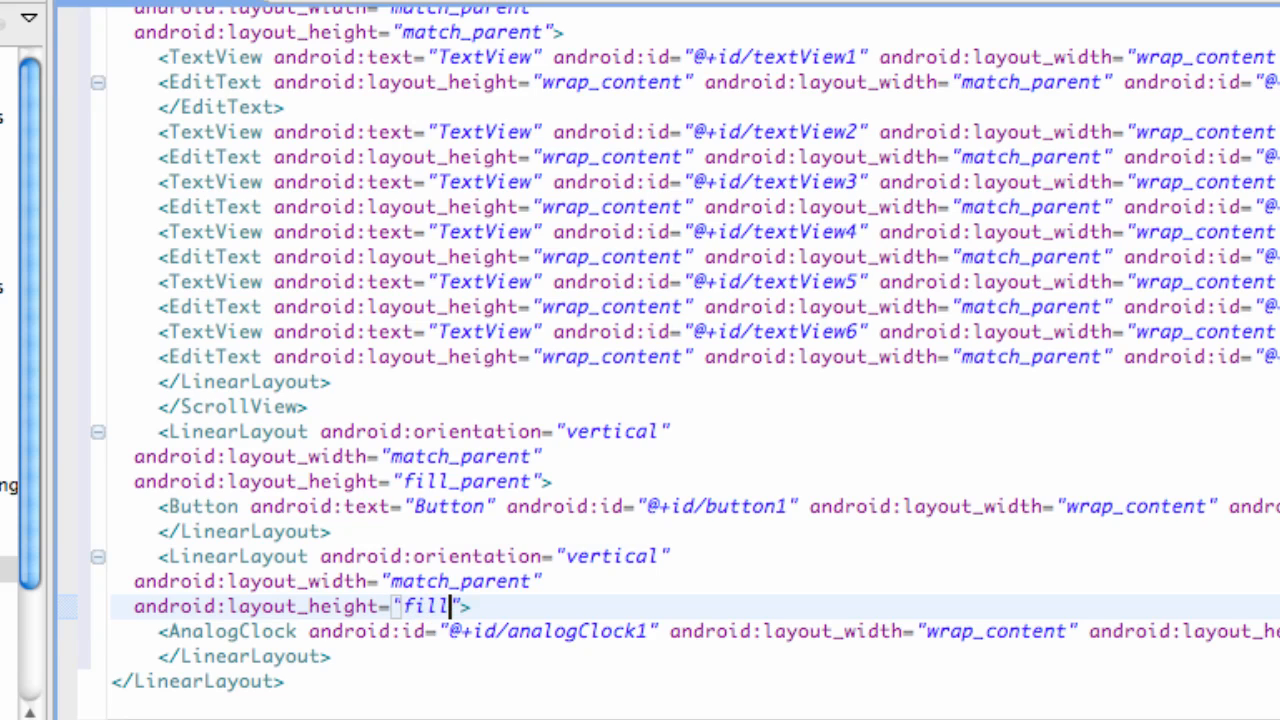
type("_paren")
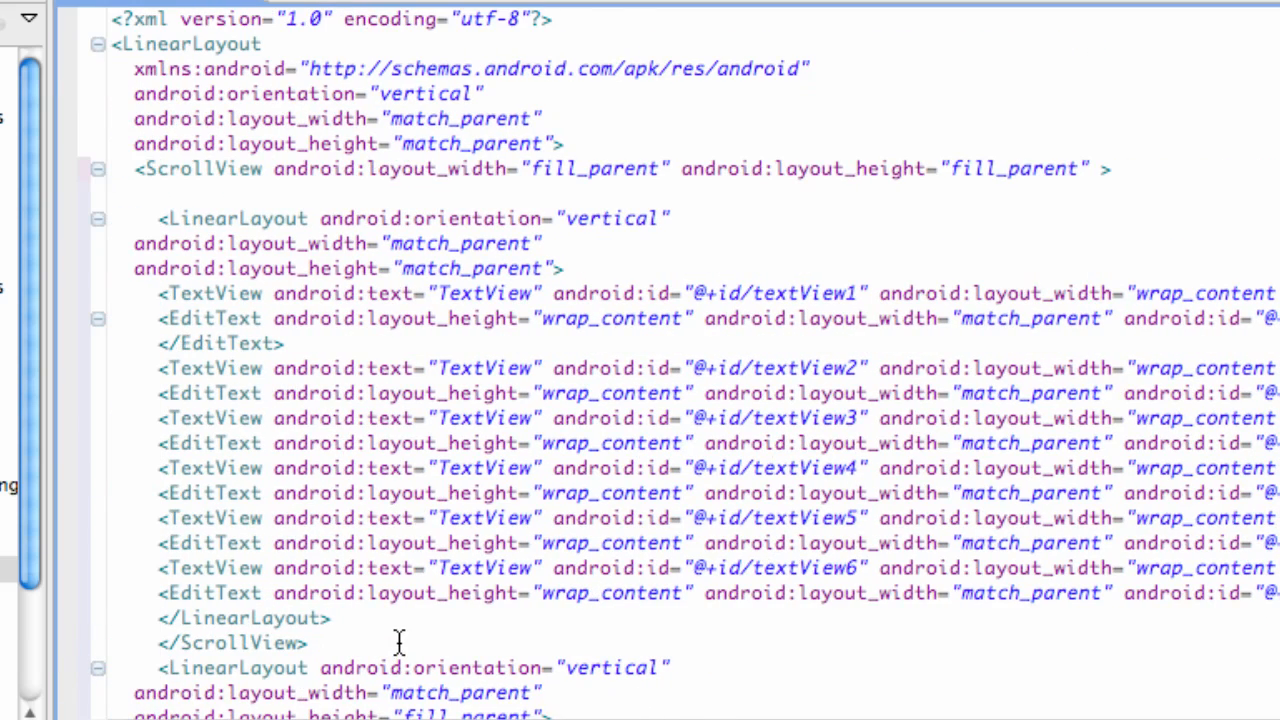
mouse_move(480, 244)
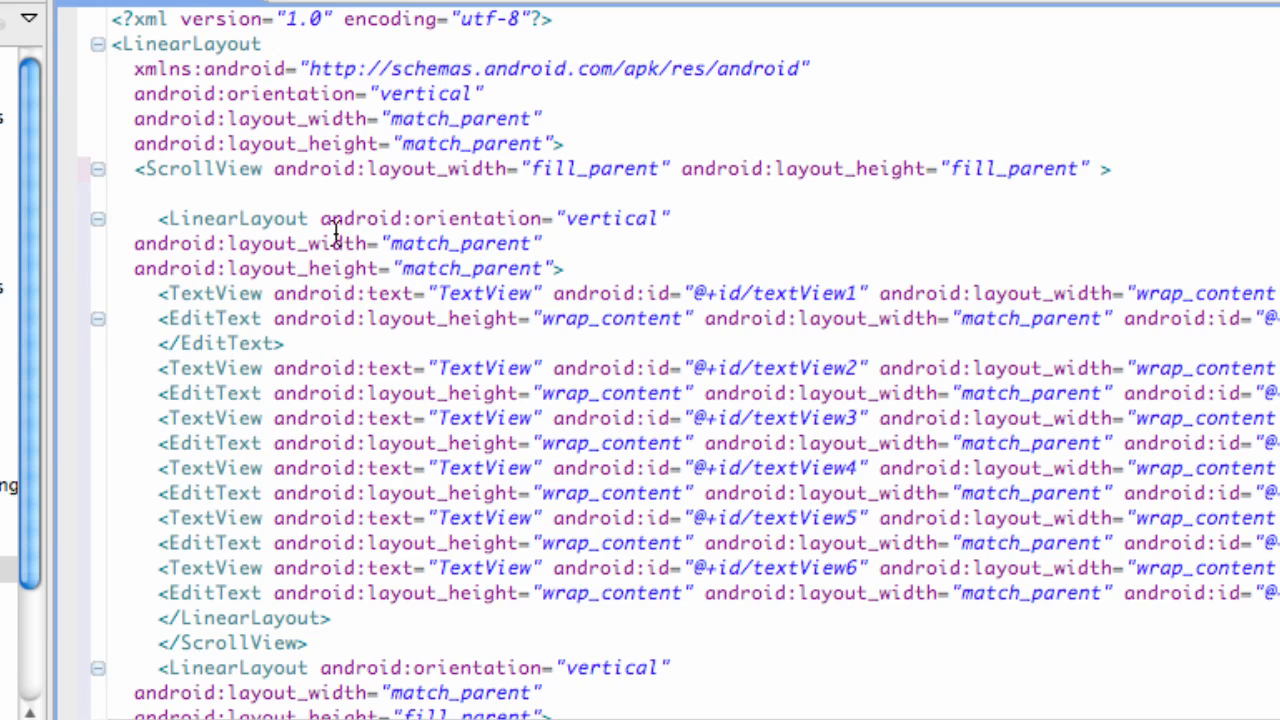
mouse_move(176, 82)
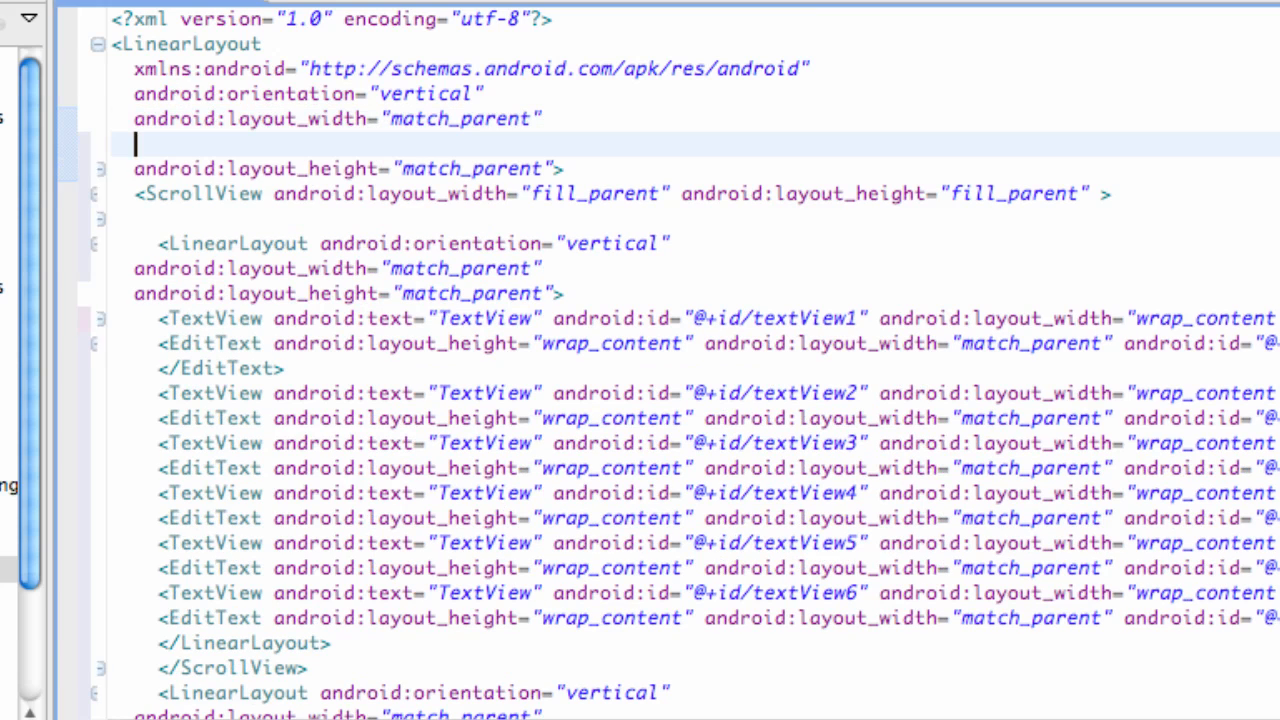
Add android:weightSum="100" to the root LinearLayout.
type("android:W")
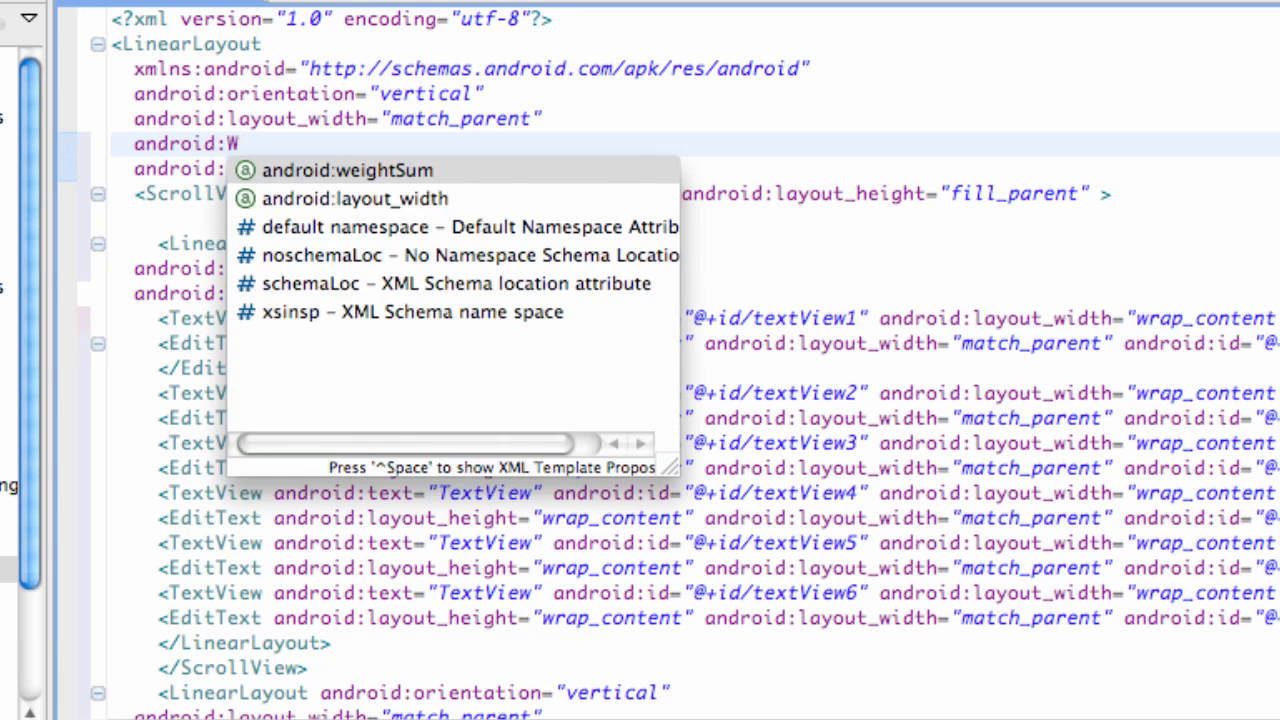
type("eightSum=\"100\"")
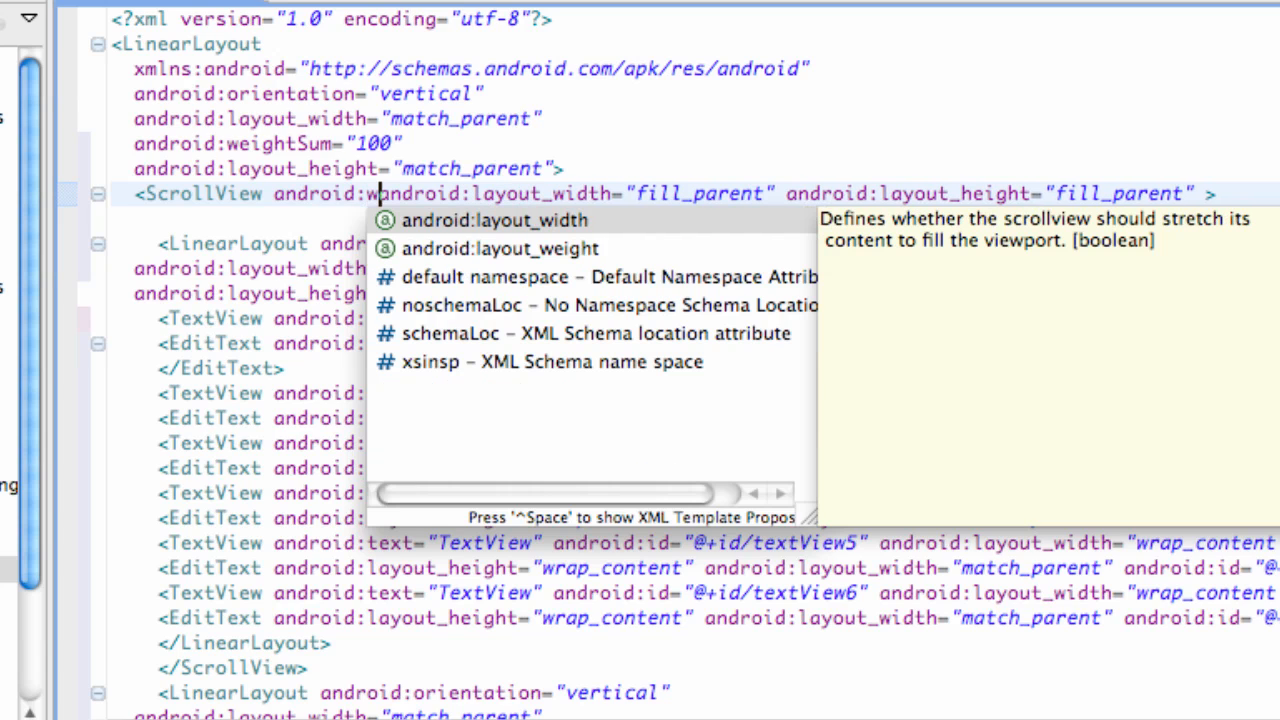
Give the ScrollView android:layout_weight, settling on a value of 30.
type("layout_weight=")
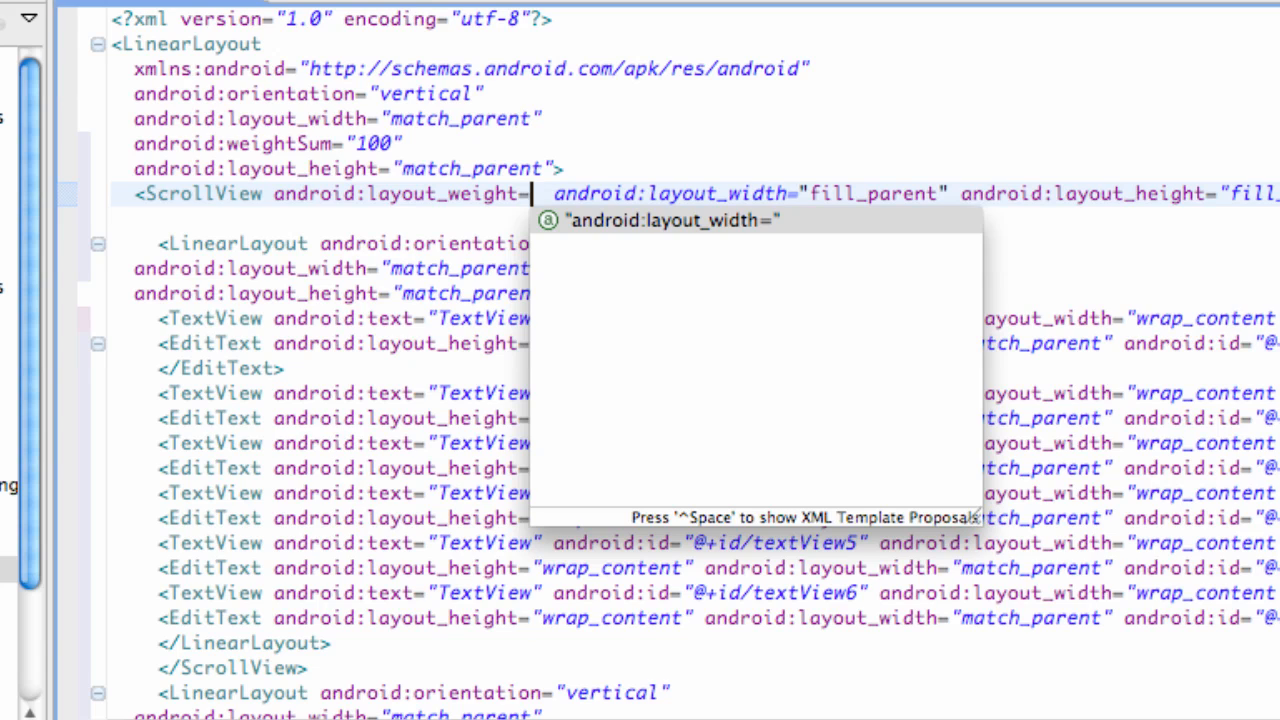
type("20")
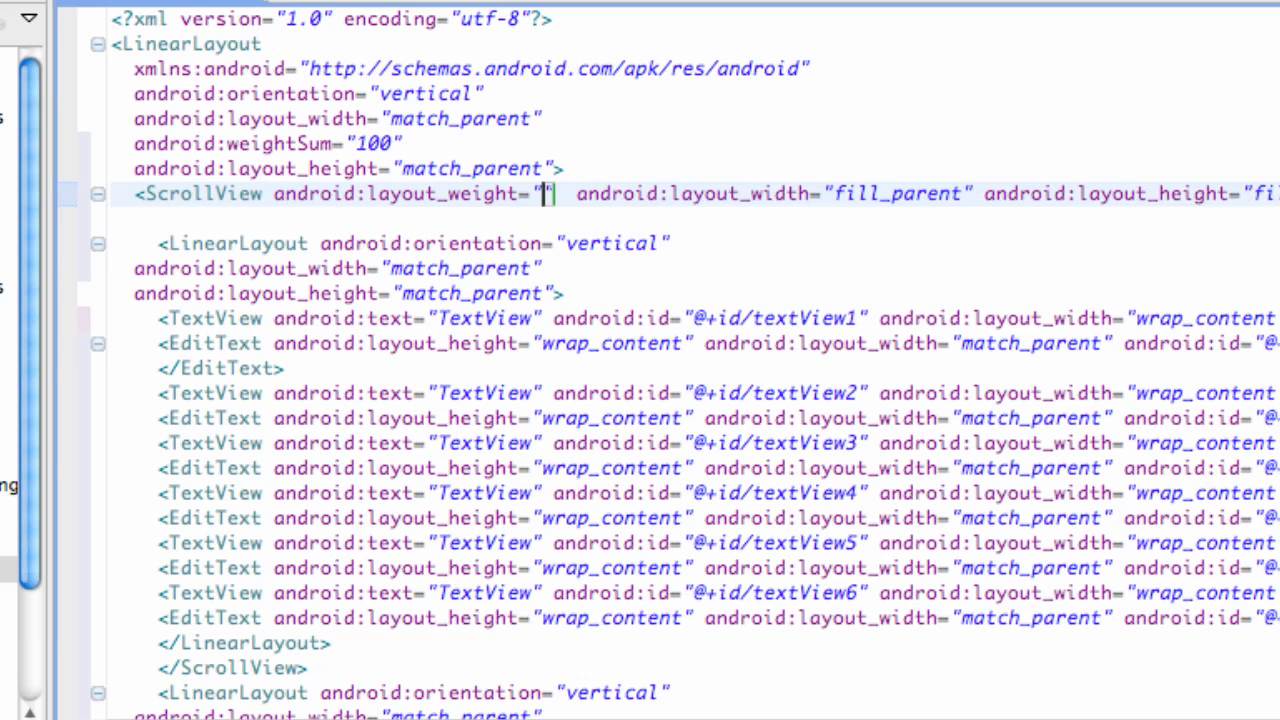
type("20")
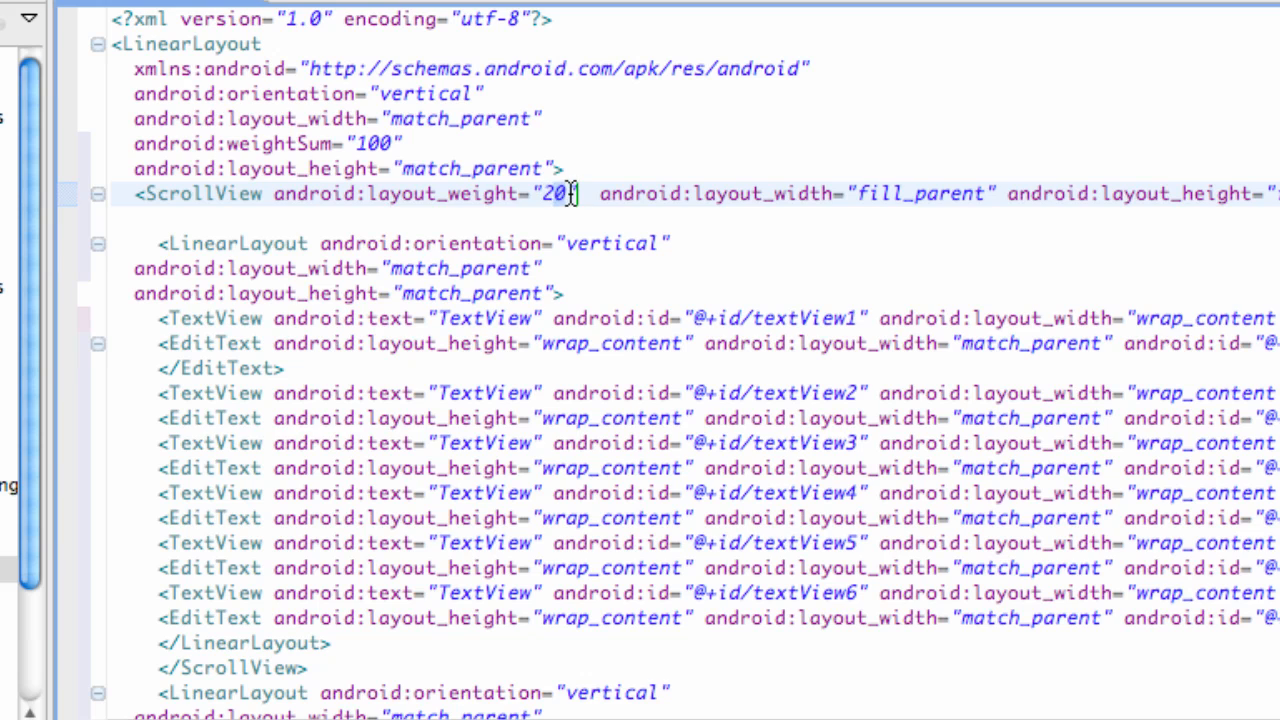
type("30")
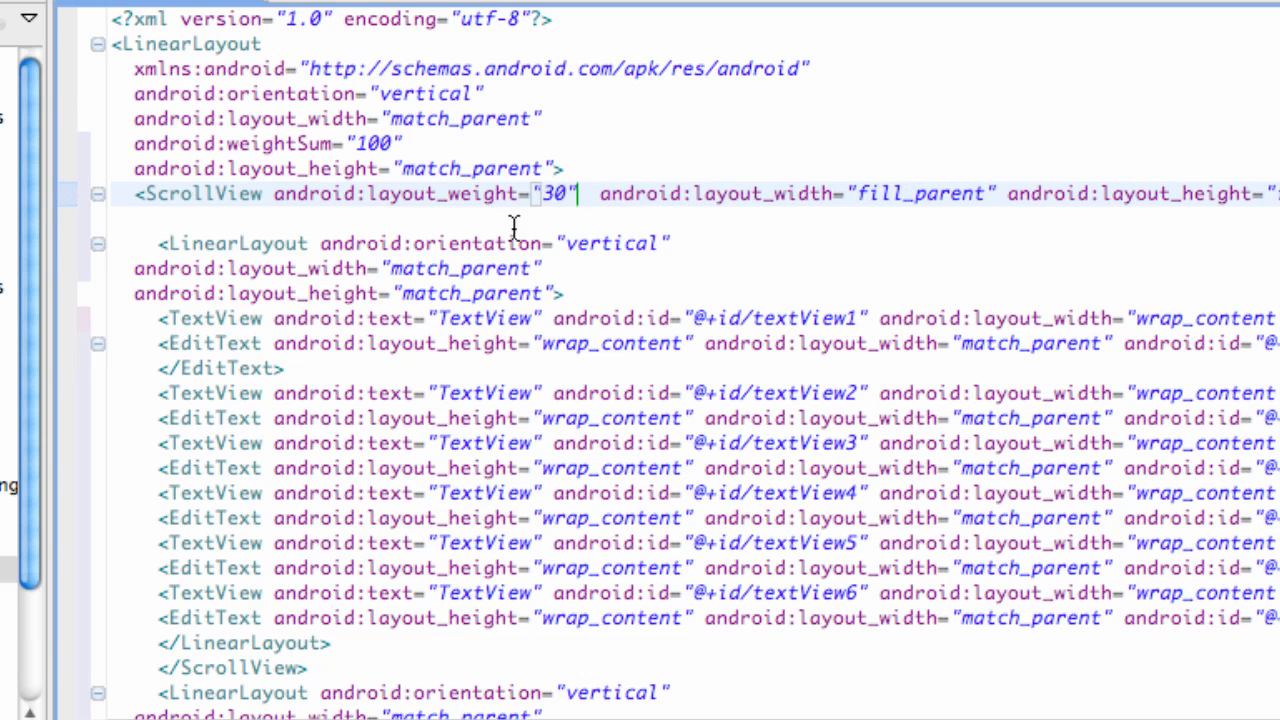
scroll("down", 3)
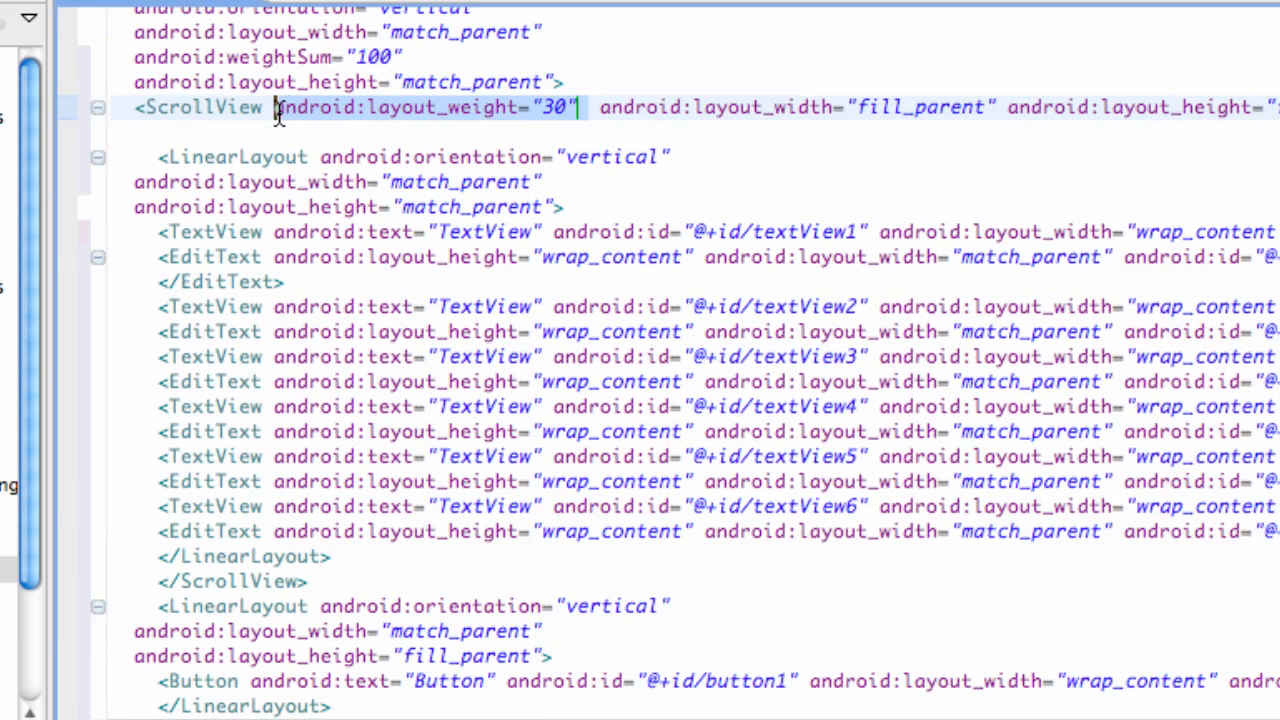
mouse_move(364, 188)
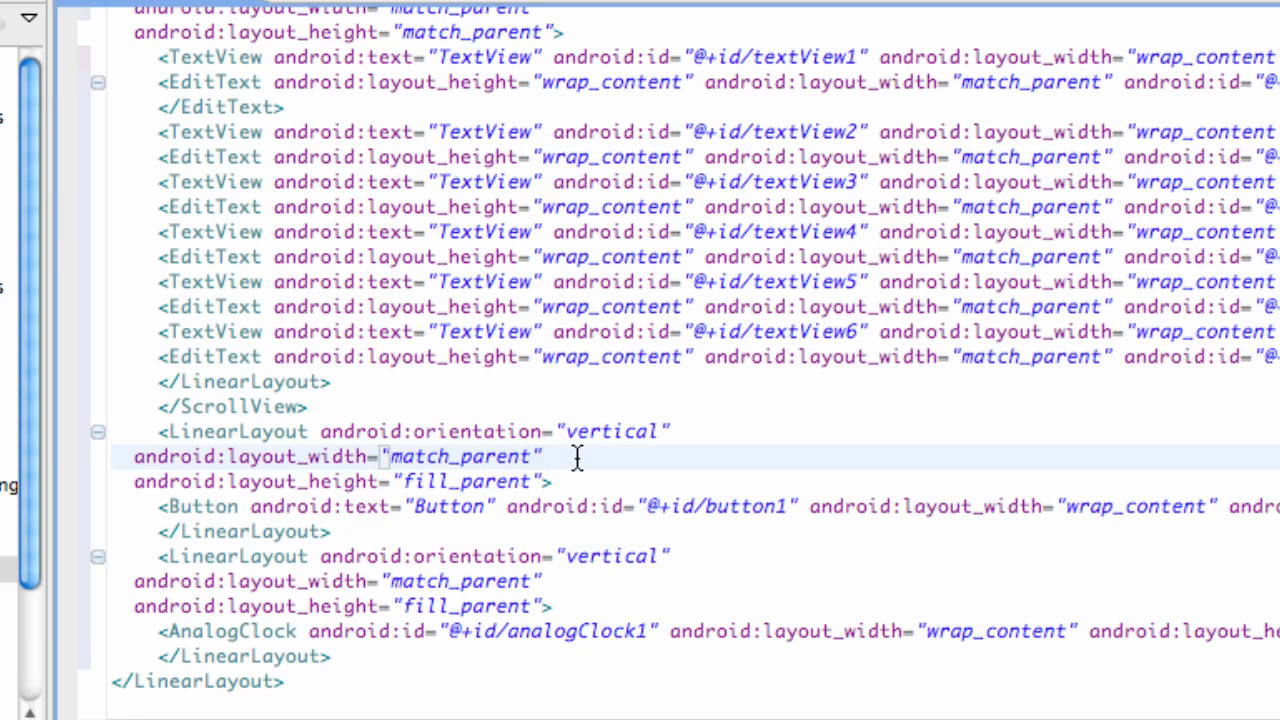
Add android:layout_weight="30" to the AnalogClock LinearLayout.
type("android:layout_weight=\"30\"")
type("android:layout_weight=\"40\"")
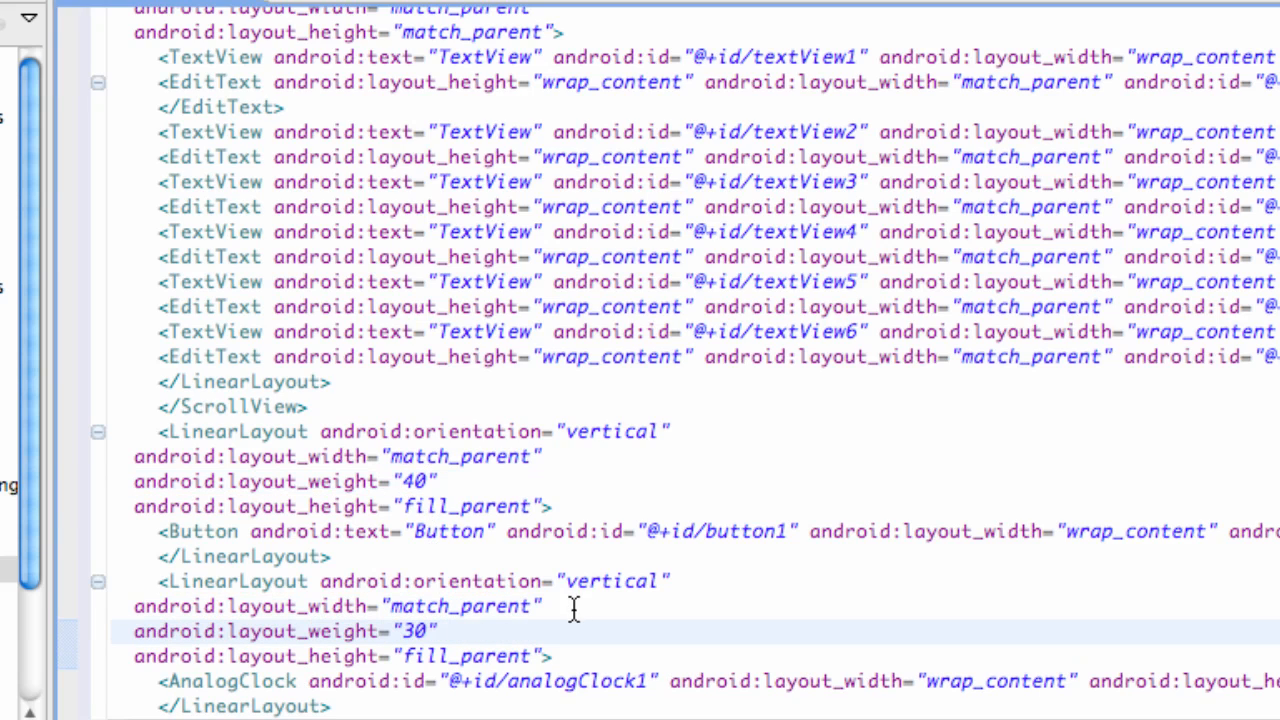
scroll("up", 3)
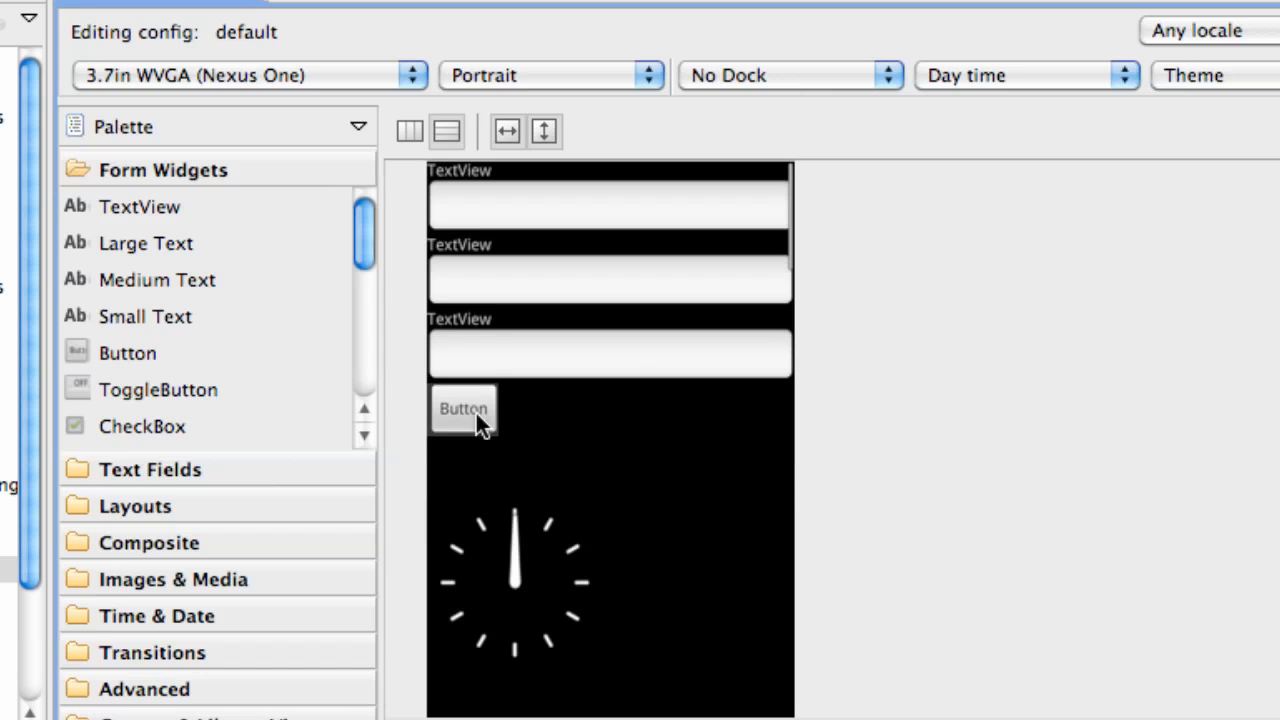
Inspect the rendered fields, button and clock in Graphical Layout, selecting the Button.
left_click(516, 580)
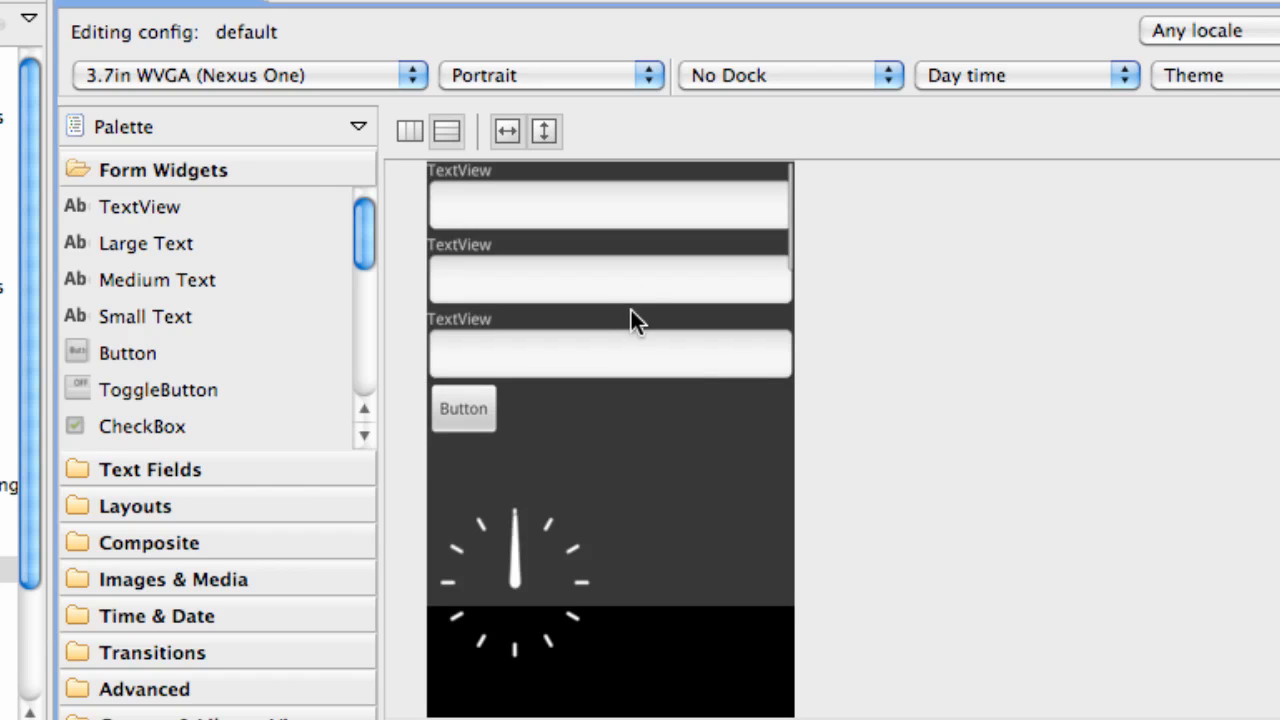
mouse_move(584, 336)
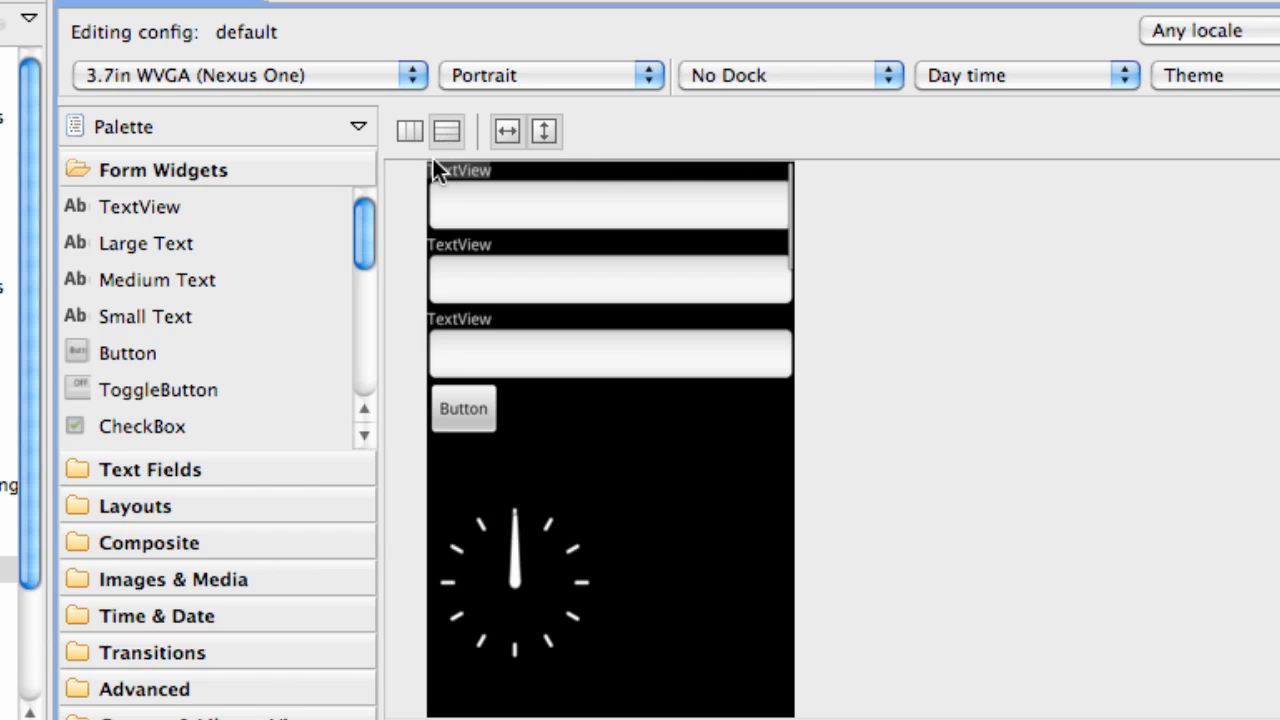
mouse_move(630, 168)
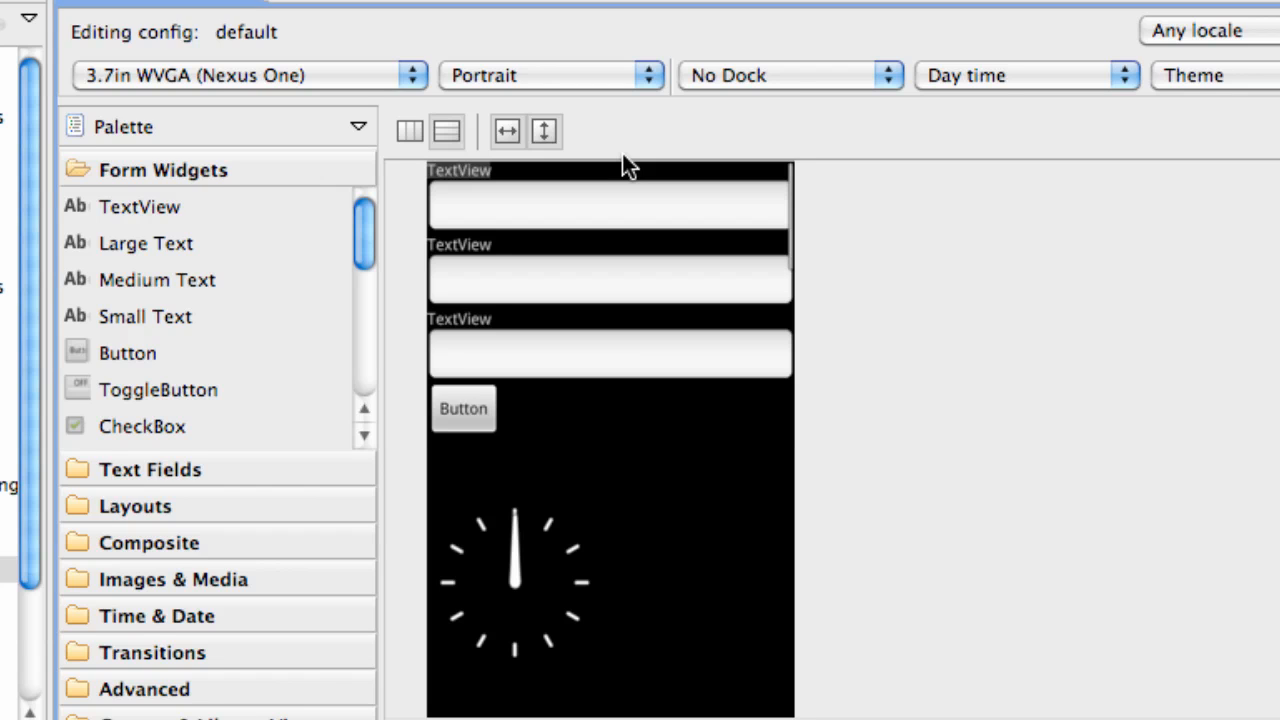
mouse_move(888, 210)
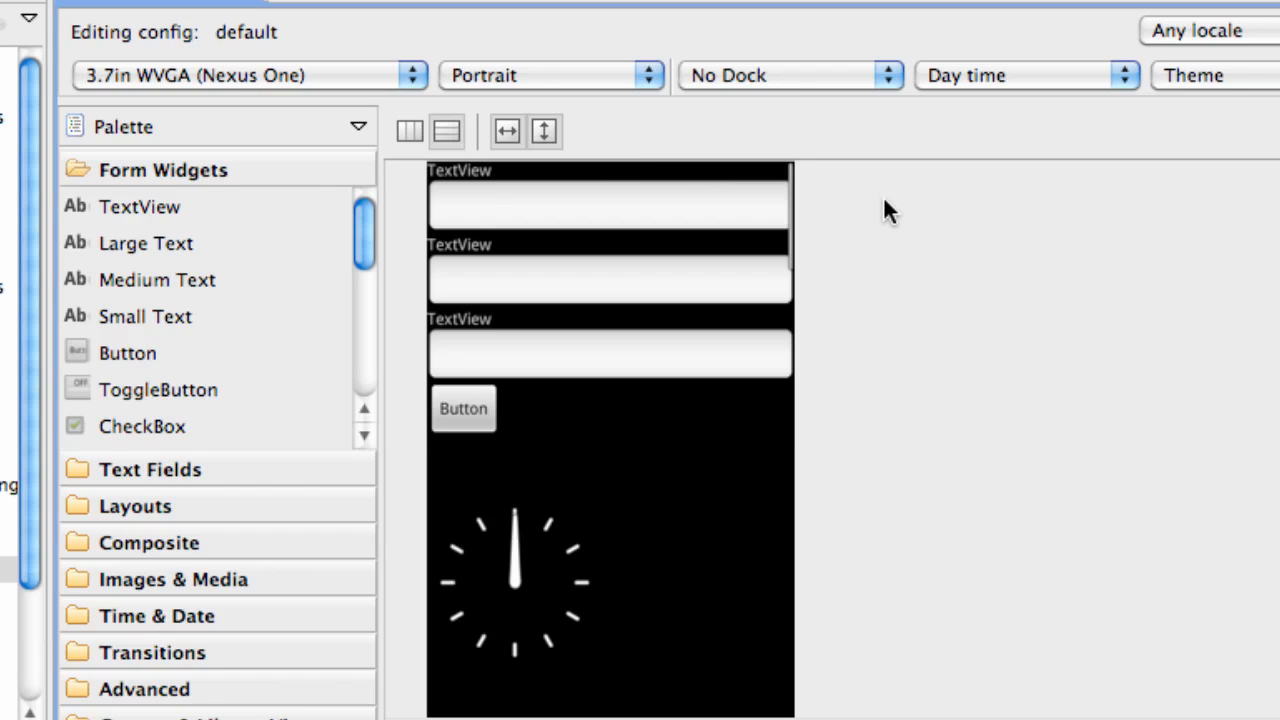